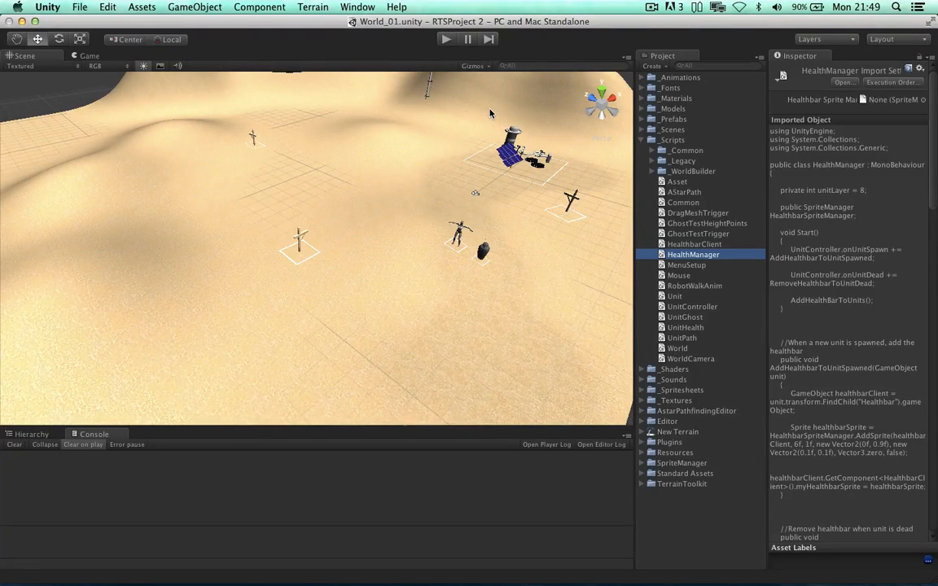
{"action": "mouse_move", "coordinate": [309, 128]}
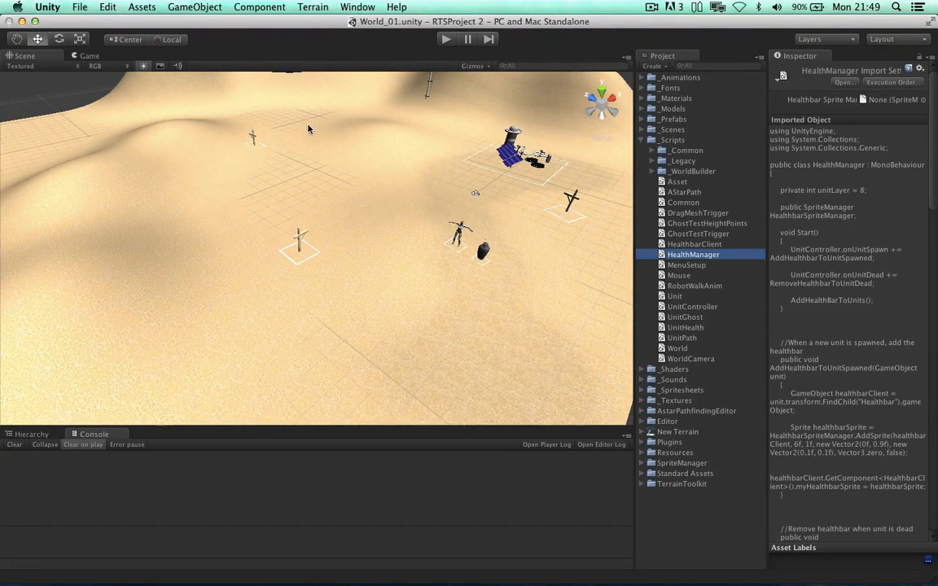
{"action": "mouse_move", "coordinate": [516, 273]}
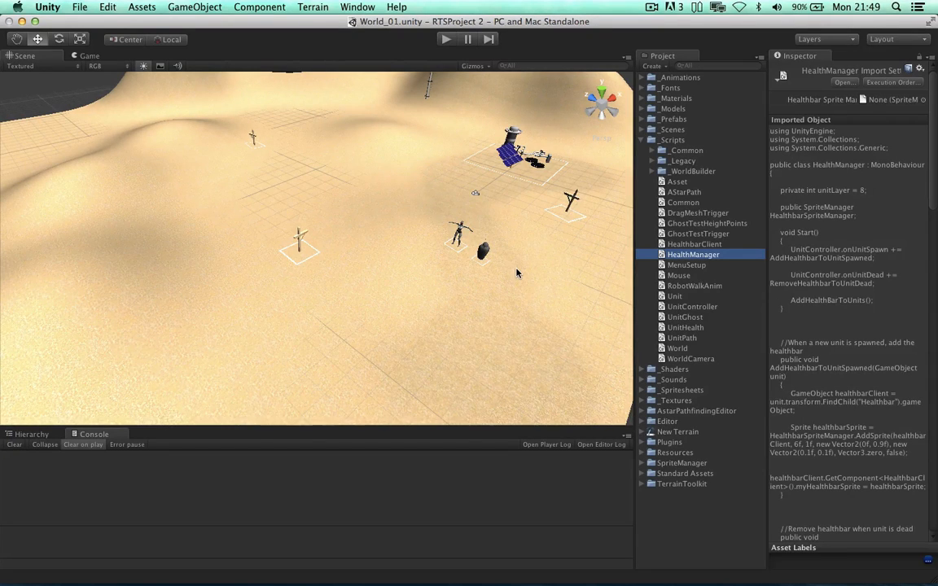
{"action": "mouse_move", "coordinate": [651, 221]}
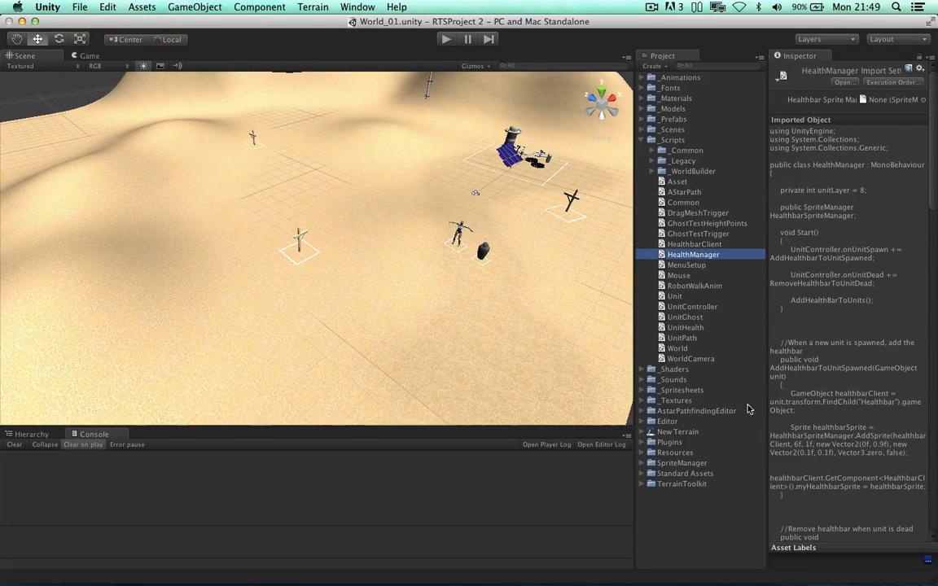
{"action": "mouse_move", "coordinate": [468, 204]}
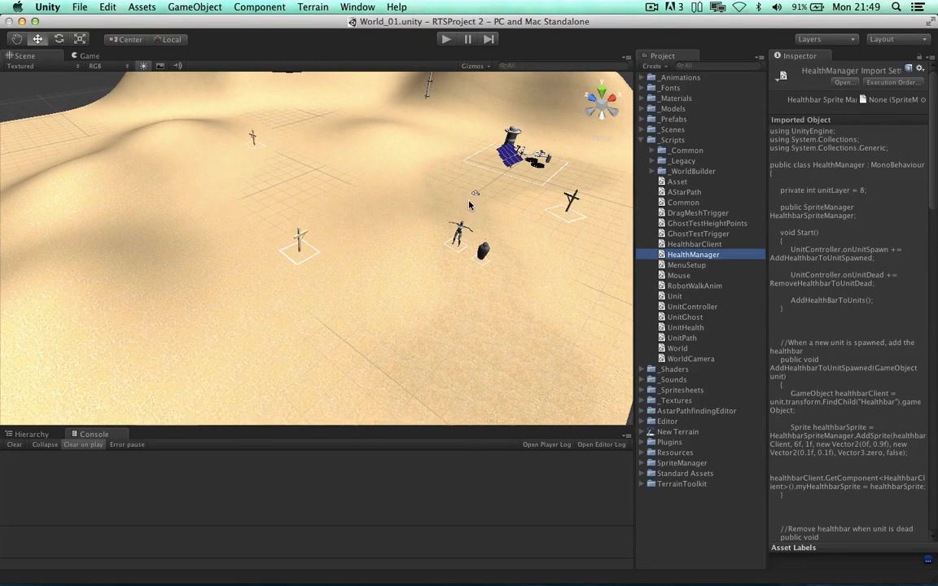
{"action": "mouse_move", "coordinate": [536, 201]}
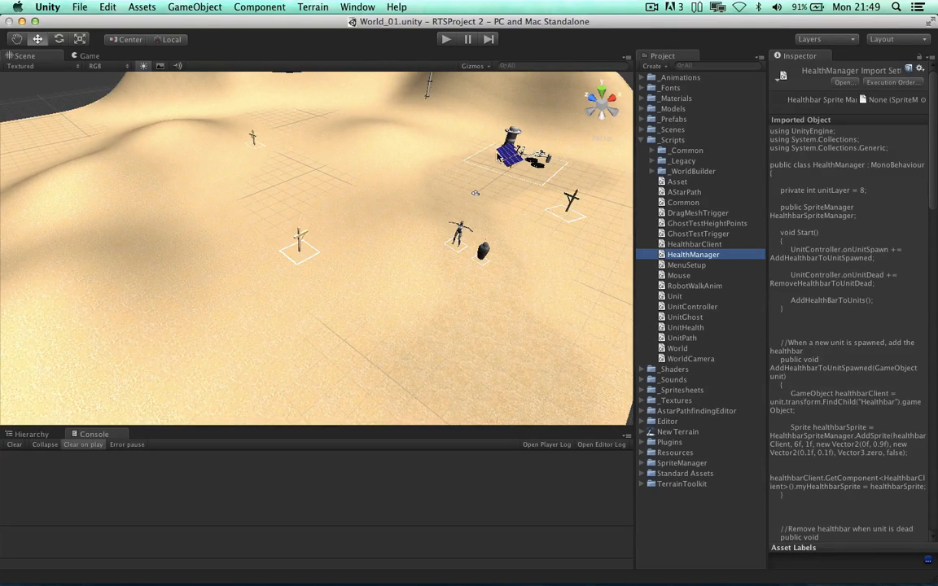
{"action": "mouse_move", "coordinate": [588, 158]}
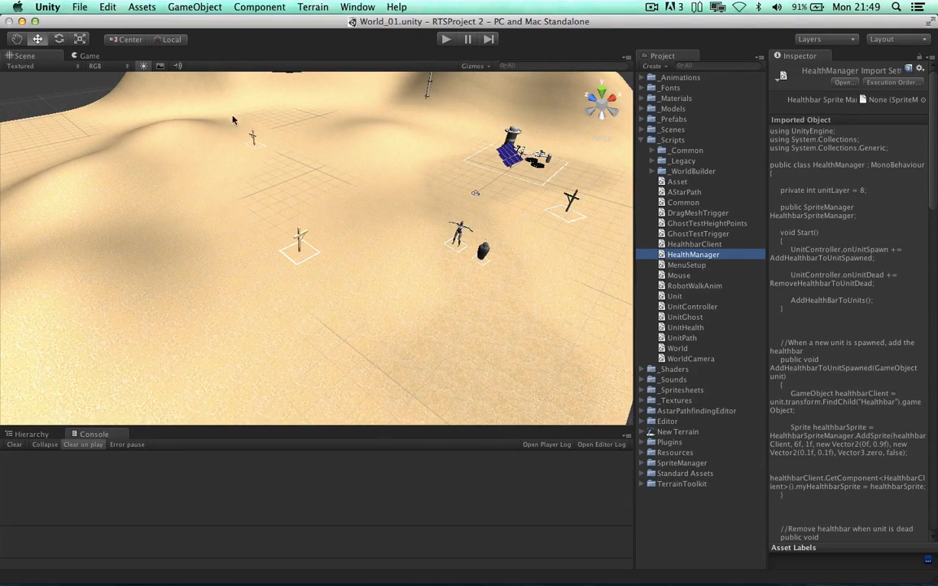
{"action": "mouse_move", "coordinate": [391, 338]}
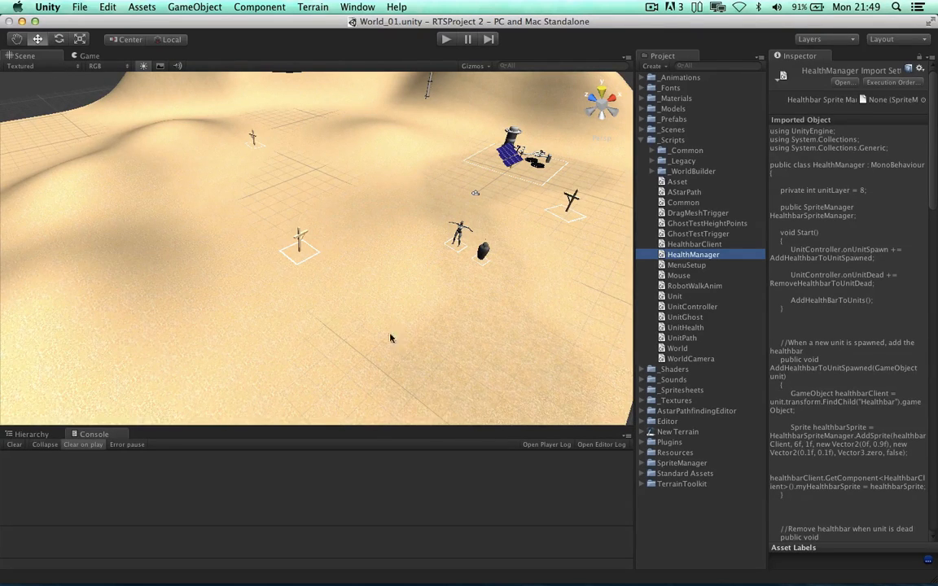
{"action": "mouse_move", "coordinate": [204, 224]}
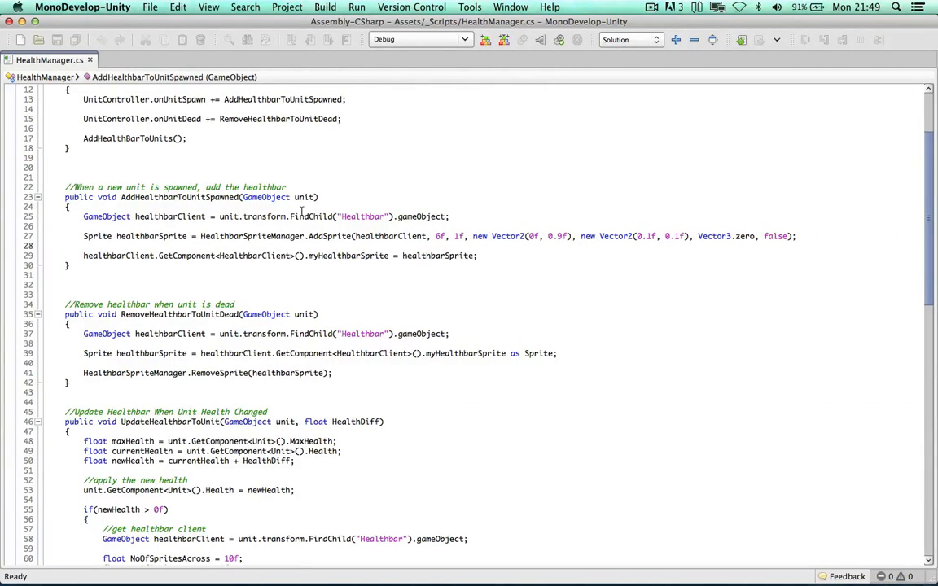
Place the cursor after the healthbarSprite assignment in AddHealthbarToUnitSpawned to add blank lines.
{"action": "double_click", "coordinate": [179, 197]}
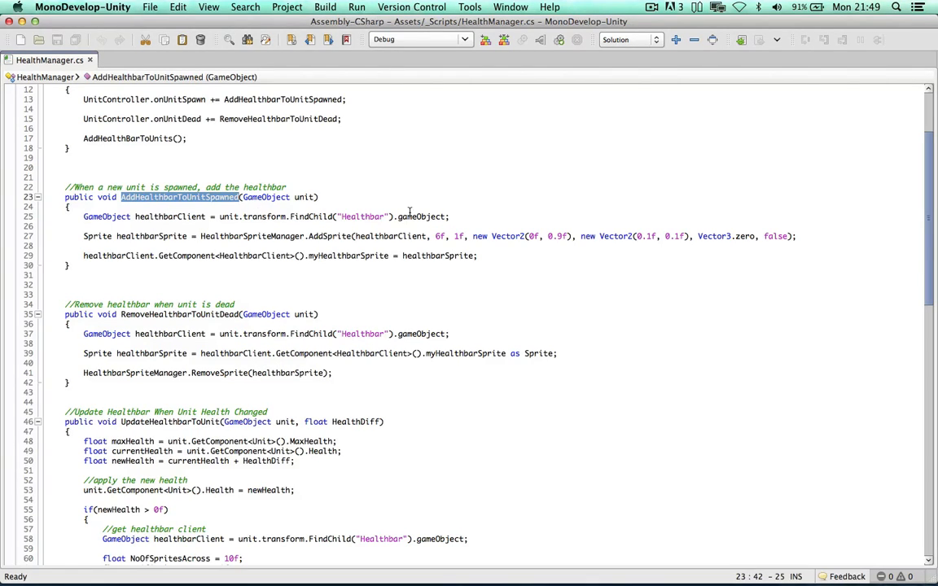
{"action": "mouse_move", "coordinate": [340, 216]}
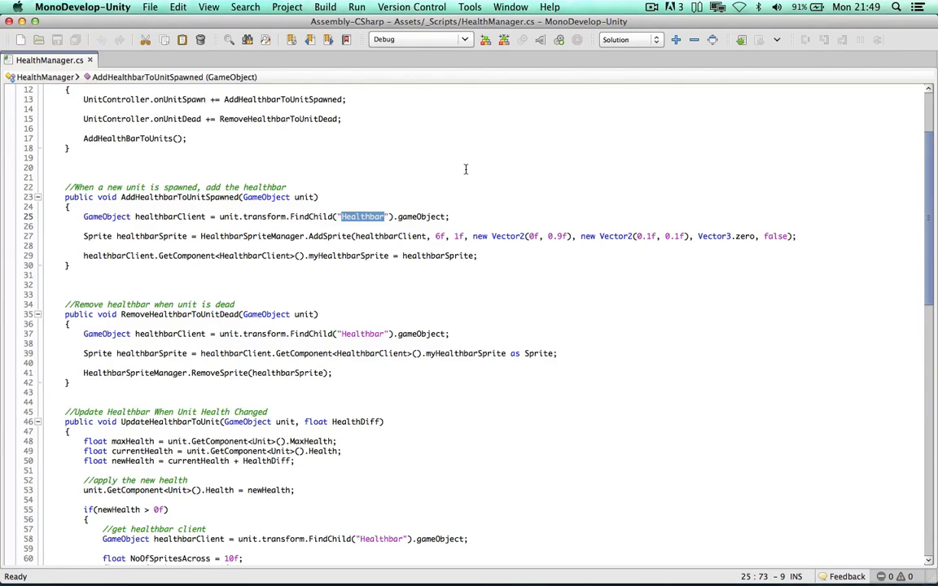
{"action": "left_click", "coordinate": [116, 236]}
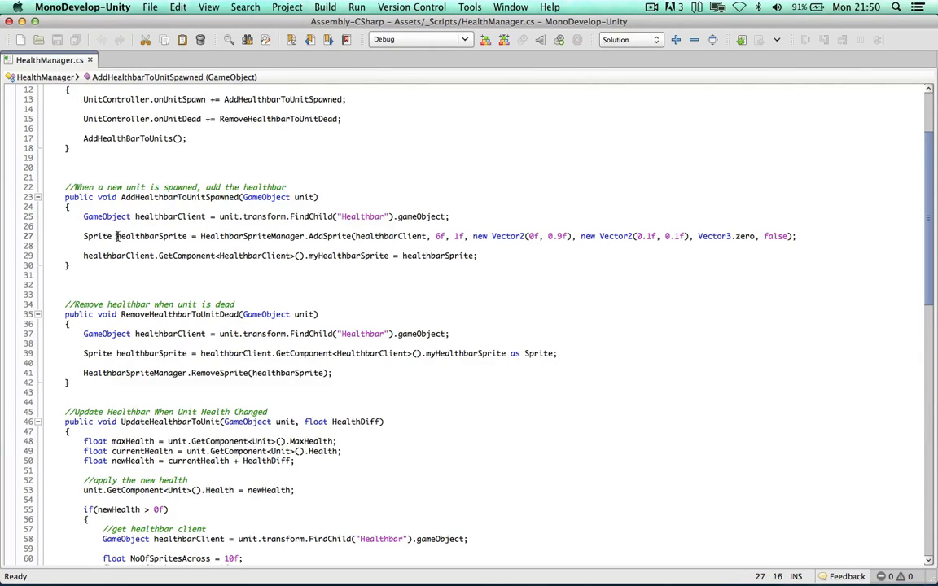
{"action": "left_click_drag", "start_coordinate": [117, 236], "coordinate": [795, 236]}
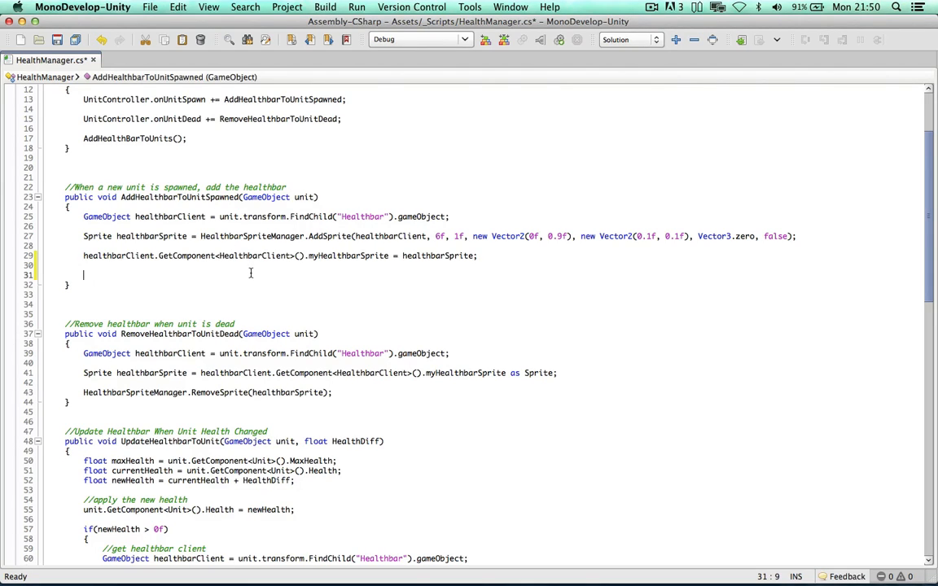
Add a check calling SpriteManager.HideSprite(healthbarSprite) when the spawned unit isn't Selected.
{"action": "type", "text": "if(unit."}
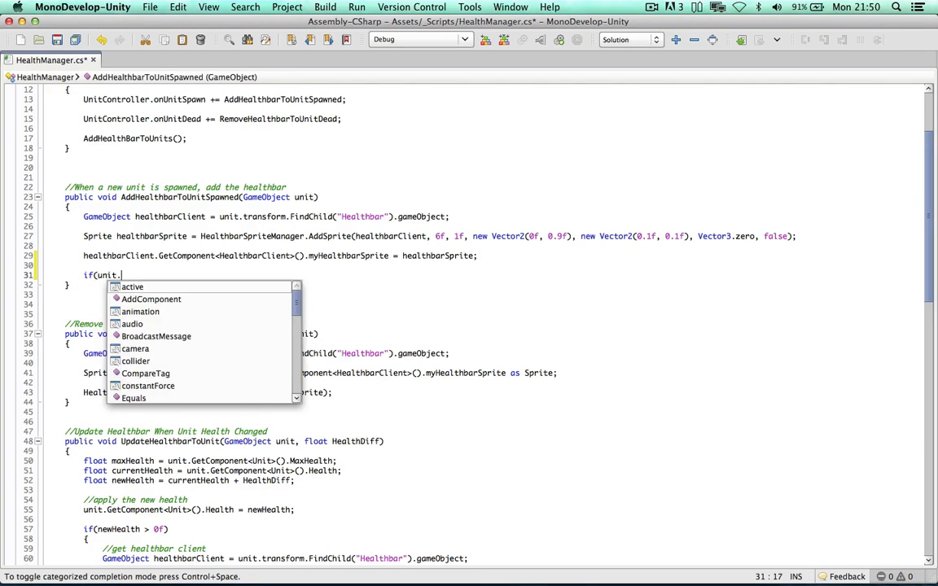
{"action": "type", "text": "GetComponent<Unit>().Selected"}
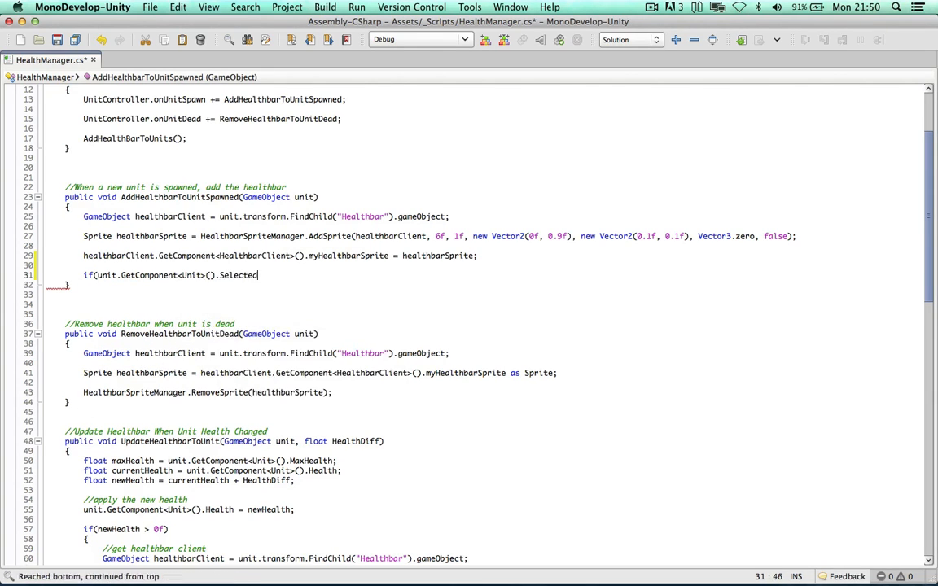
{"action": "type", "text": ")"}
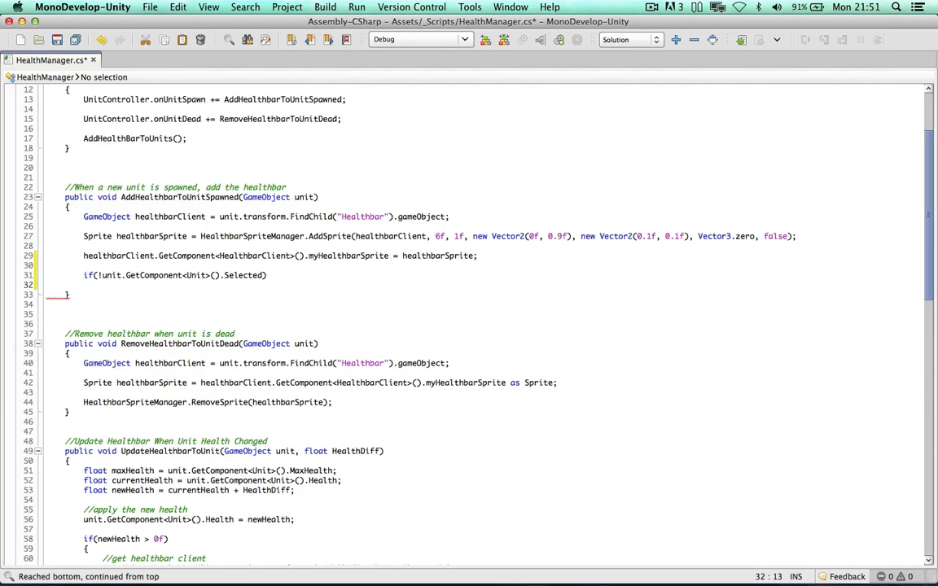
{"action": "type", "text": "GameObject.Find (\"\");"}
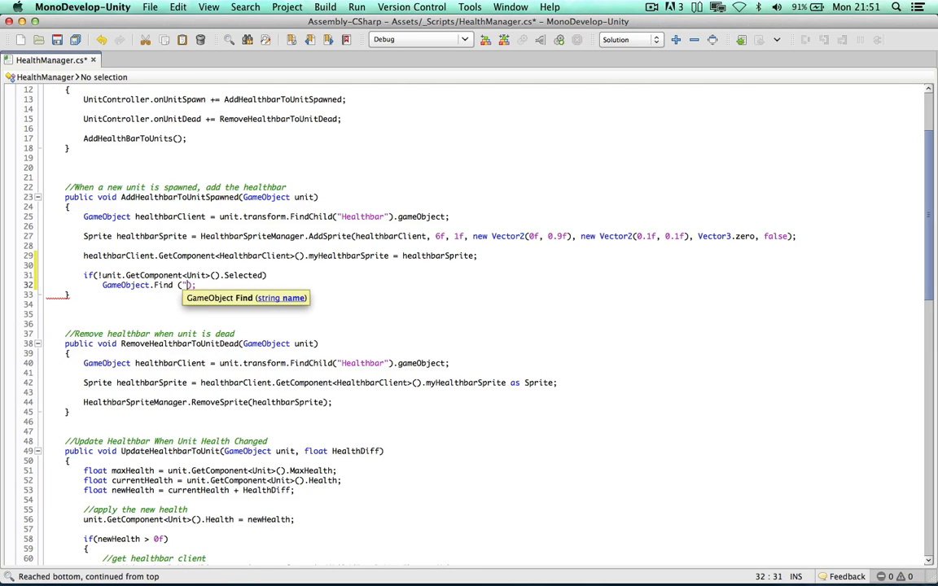
{"action": "type", "text": "healthbar_"}
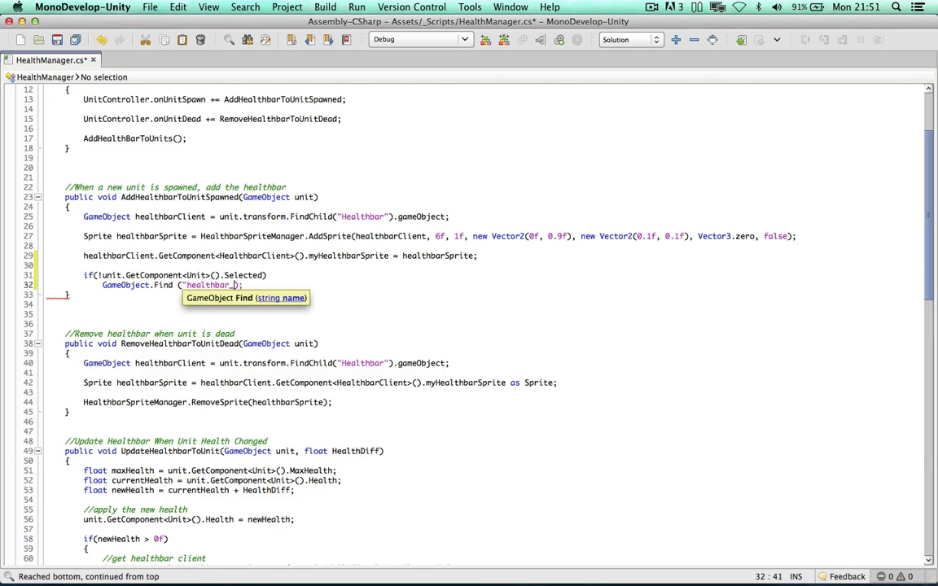
{"action": "type", "text": "SpriteManager"}
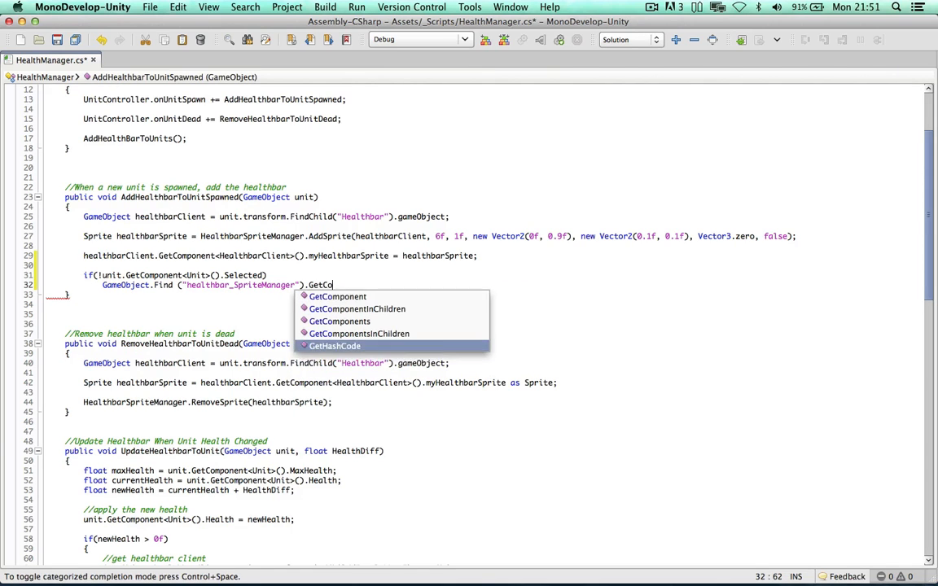
{"action": "type", "text": "mponent<SpriteManager>()."}
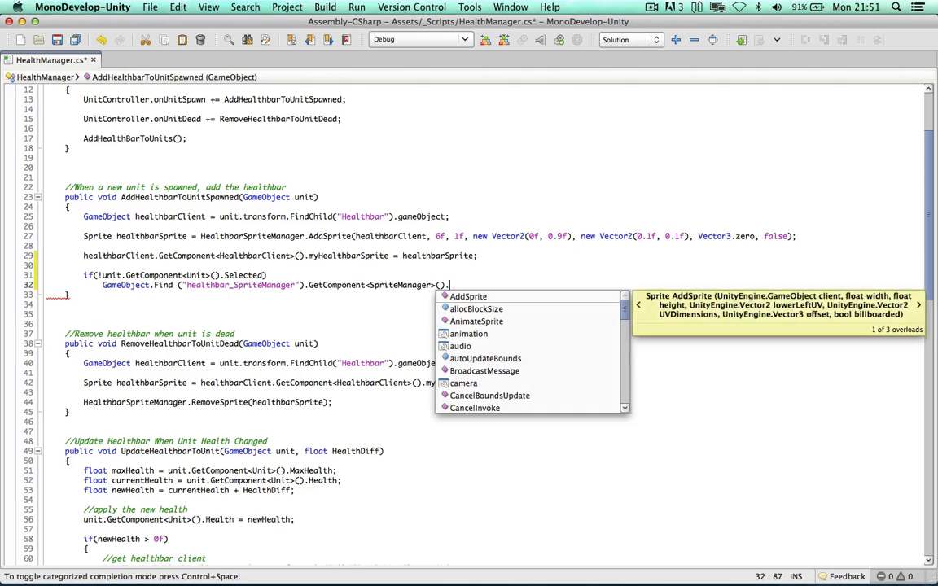
{"action": "type", "text": "HideSprite"}
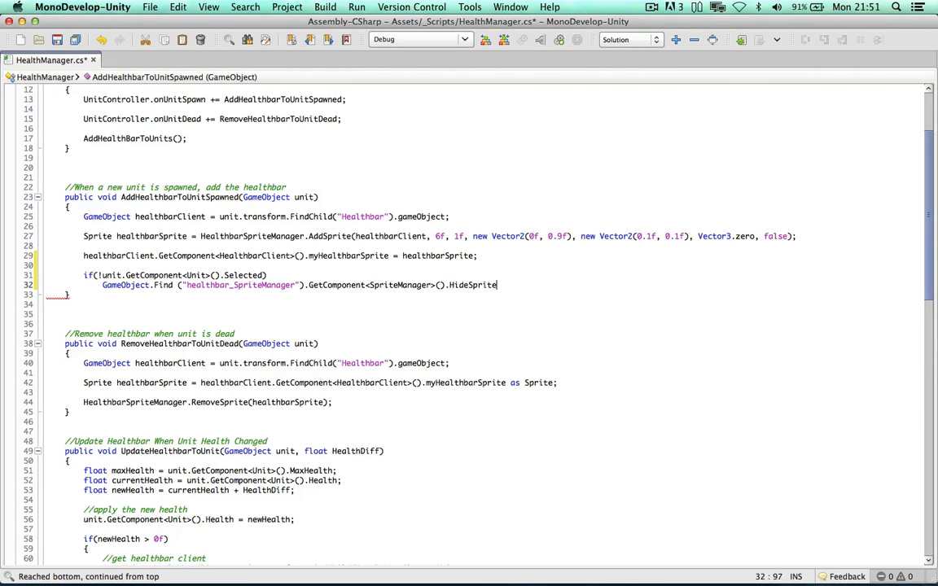
{"action": "type", "text": "("}
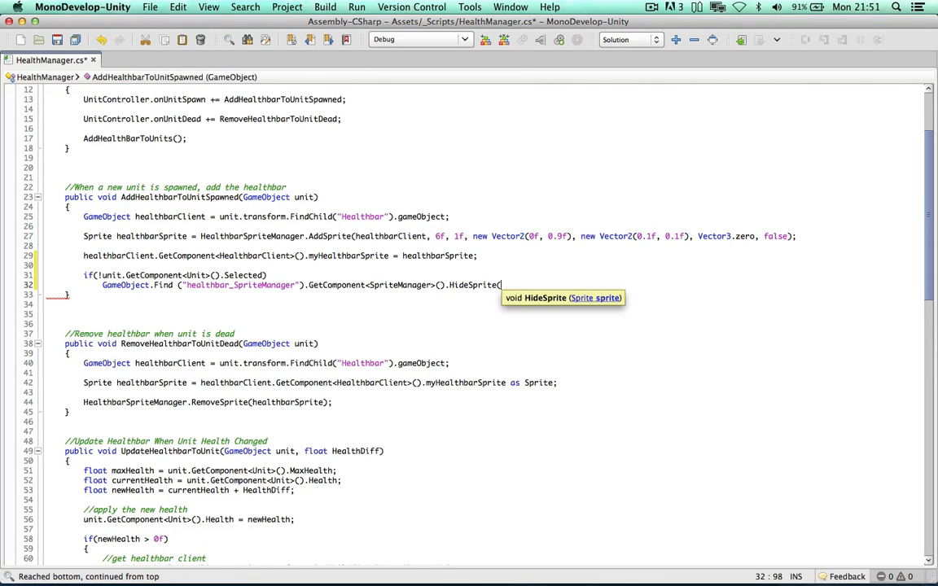
{"action": "type", "text": "healthbarSprite);"}
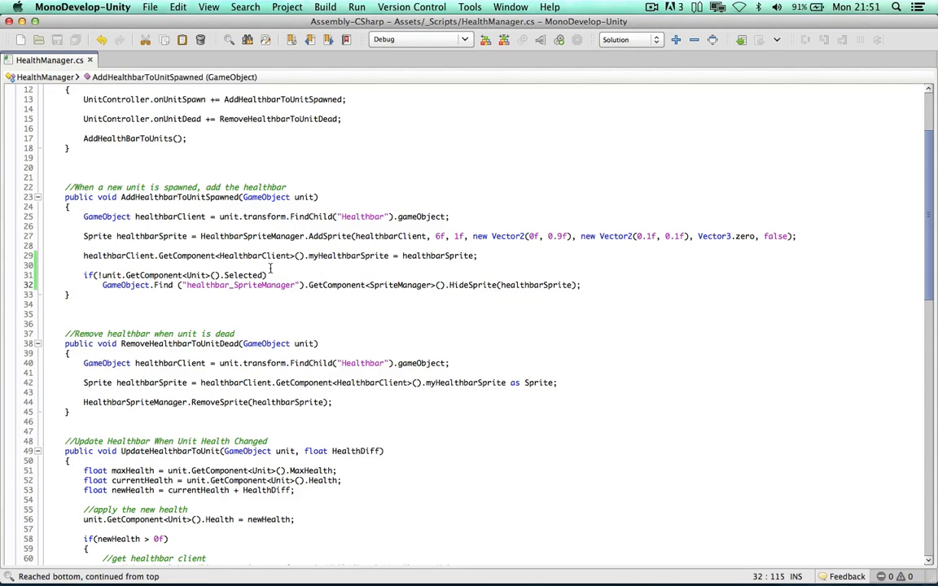
{"action": "left_click_drag", "start_coordinate": [83, 274], "coordinate": [580, 284]}
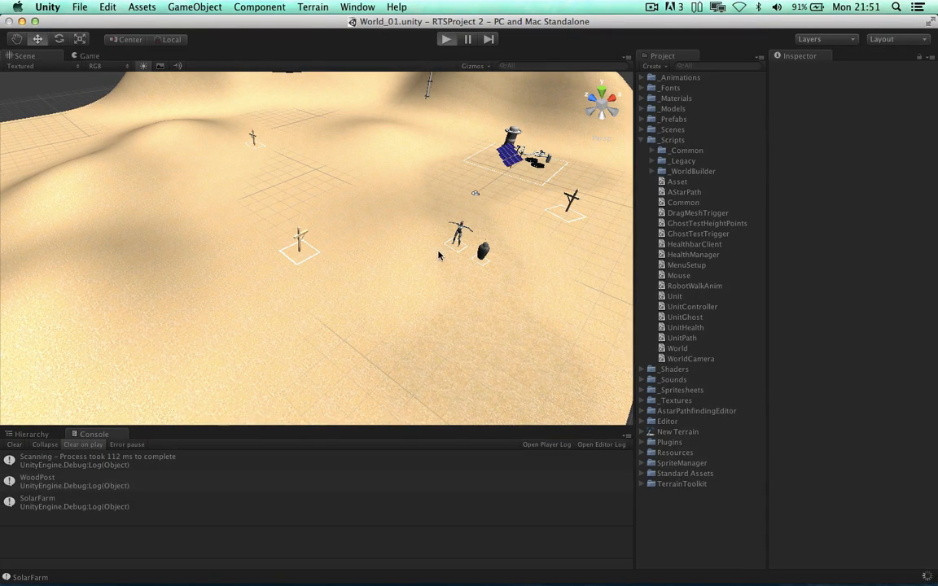
{"action": "mouse_move", "coordinate": [475, 279]}
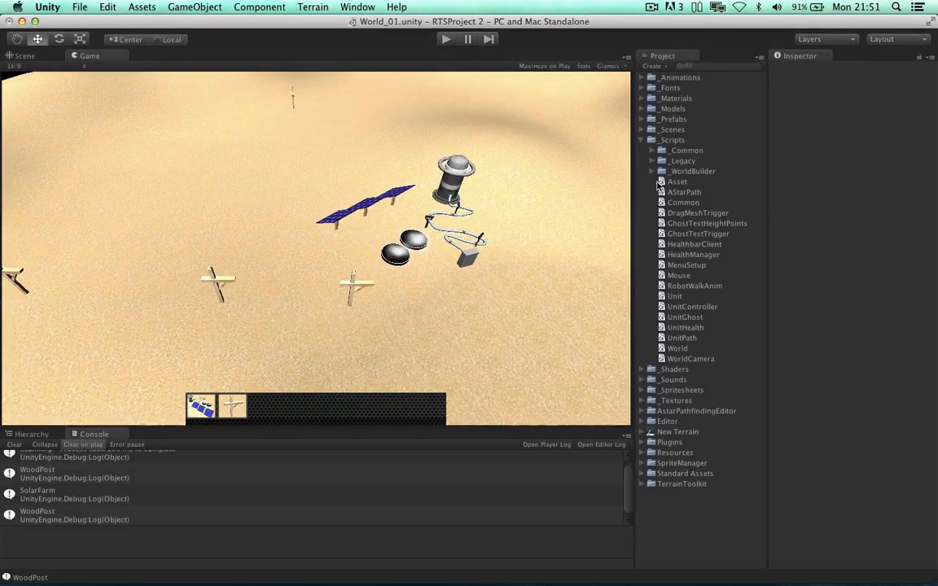
Stop the game test and select the WoodPost unit in the Scene view.
{"action": "left_click", "coordinate": [23, 55]}
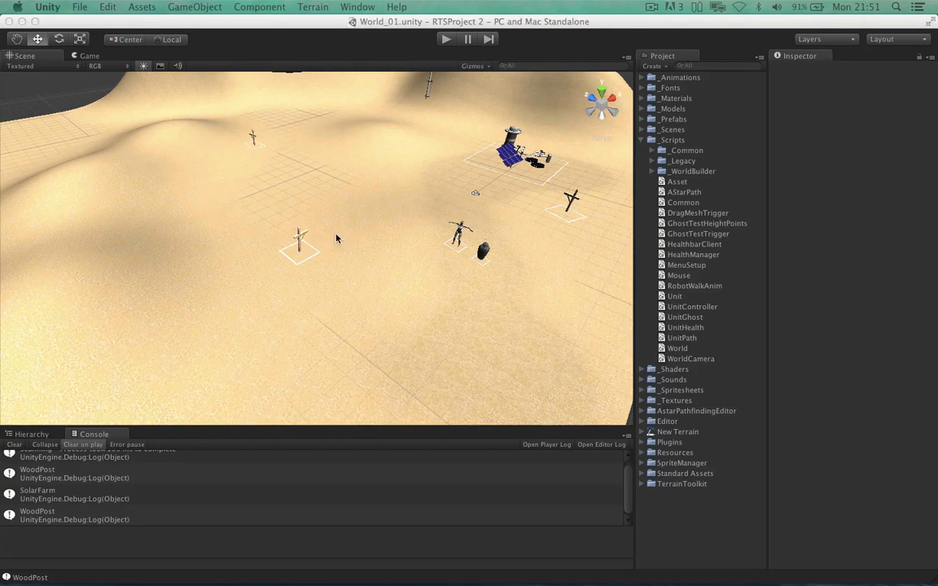
{"action": "left_click", "coordinate": [299, 236]}
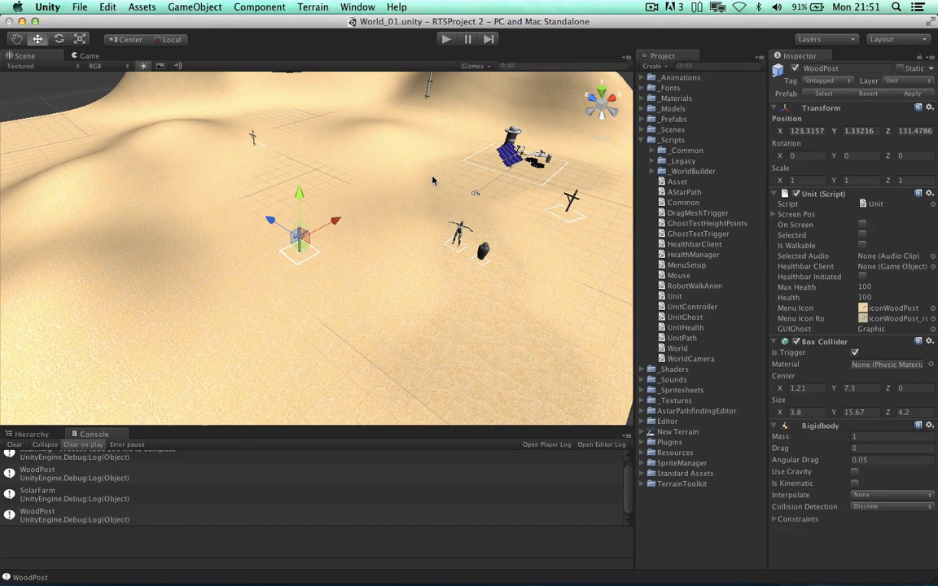
{"action": "mouse_move", "coordinate": [430, 175]}
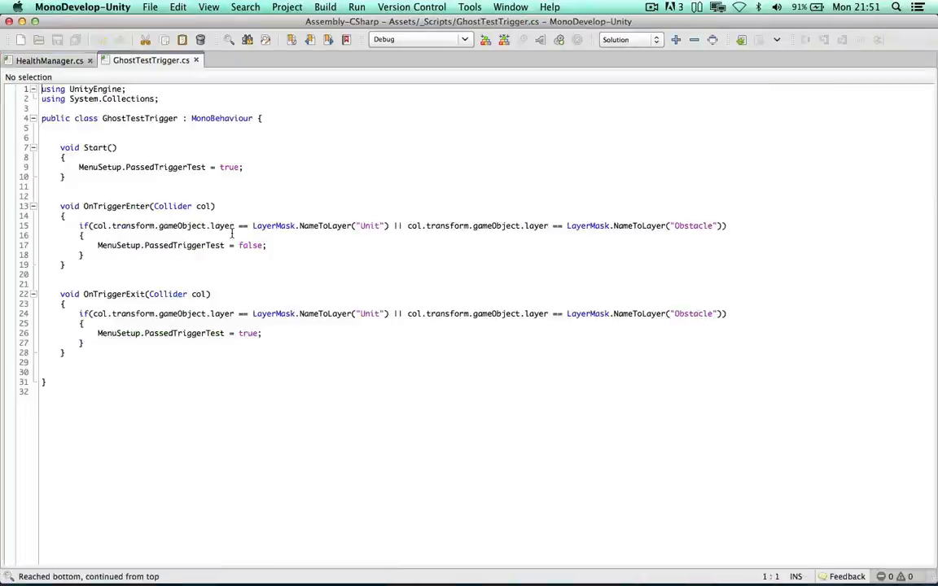
Insert a blank line above the Start method in GhostTestTrigger.cs.
{"action": "left_click_drag", "start_coordinate": [79, 167], "coordinate": [65, 265]}
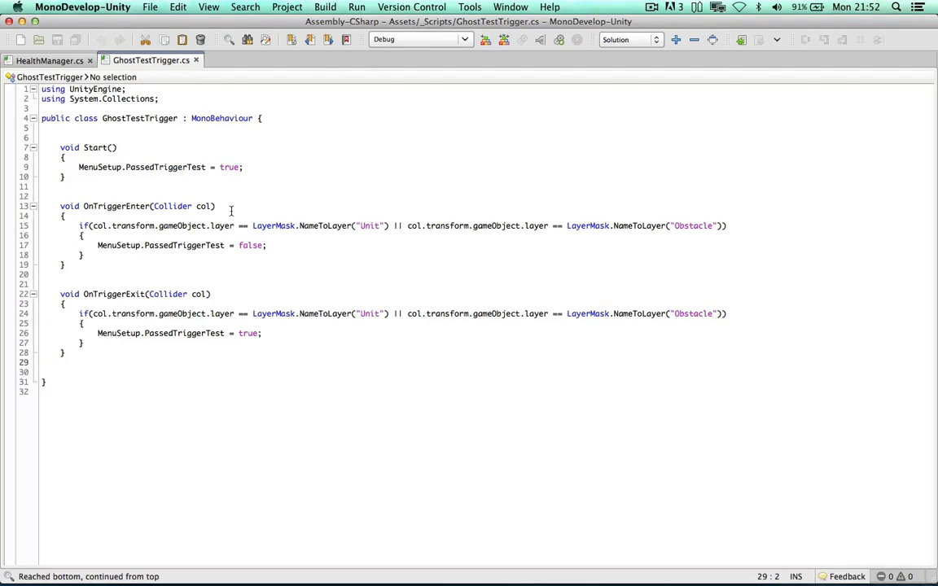
{"action": "double_click", "coordinate": [184, 245]}
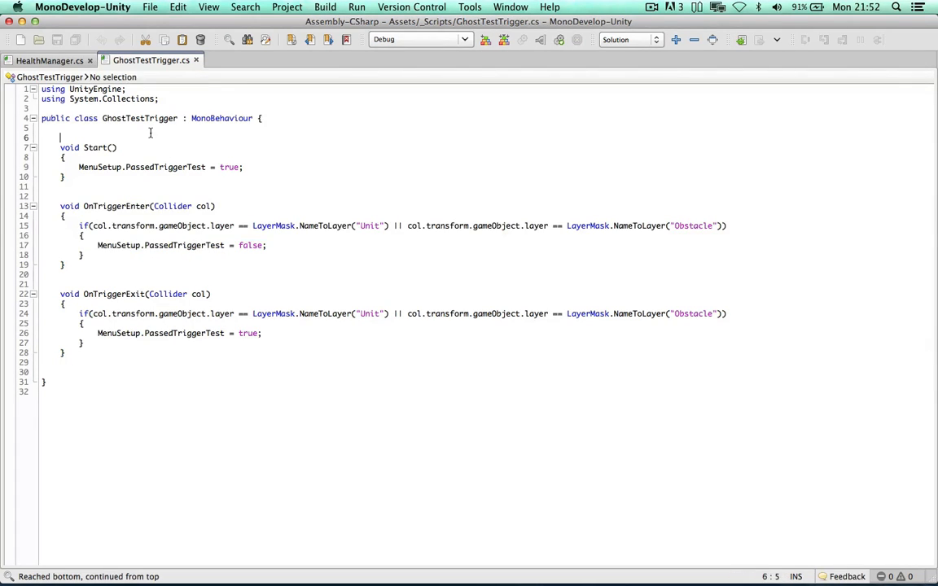
{"action": "key", "text": "Return"}
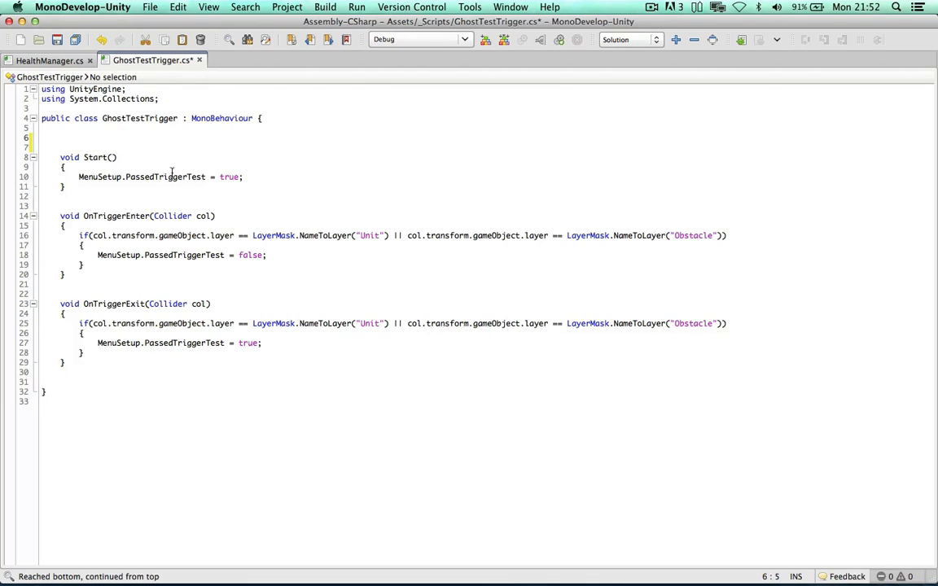
{"action": "mouse_move", "coordinate": [219, 144]}
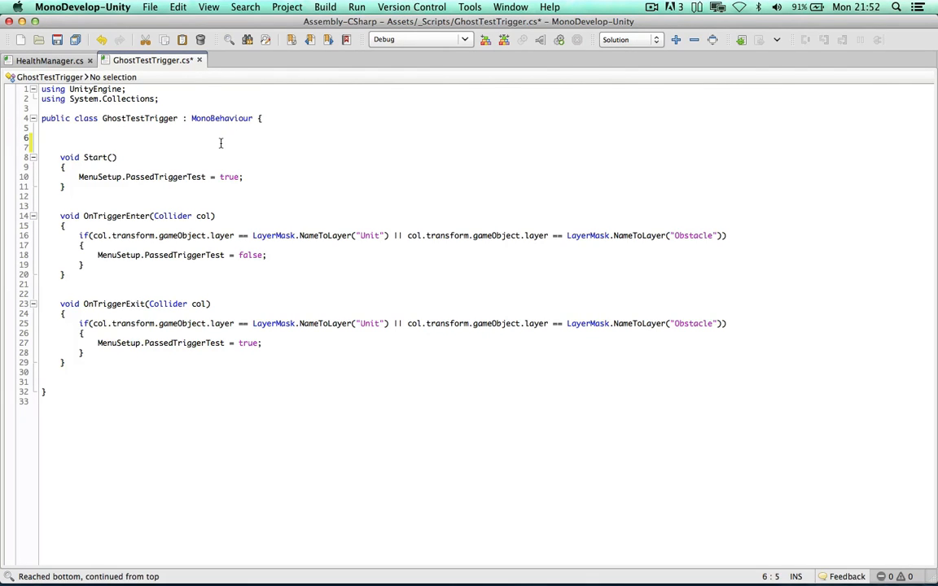
Declare the field public int noTriggersEntered = 0 in GhostTestTrigger.
{"action": "type", "text": "public"}
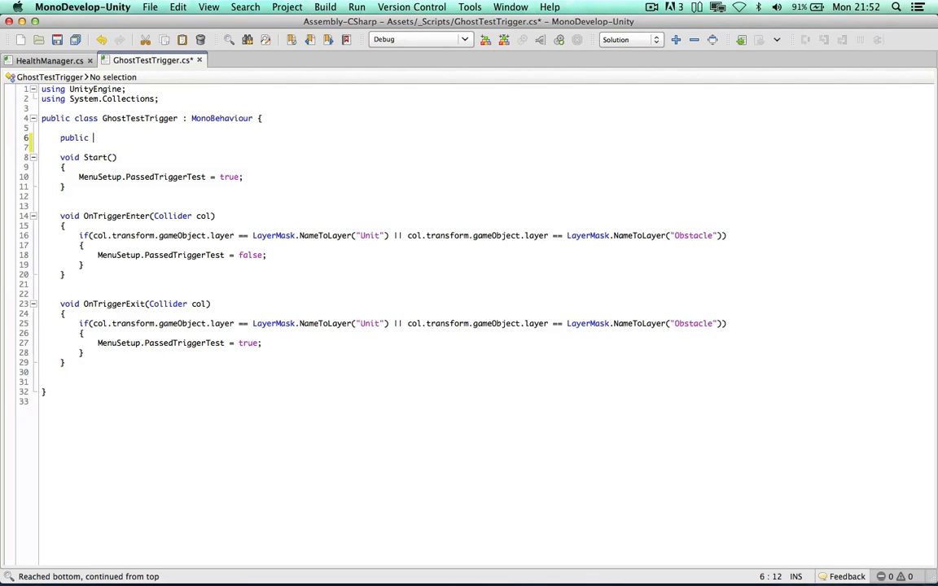
{"action": "type", "text": "int no"}
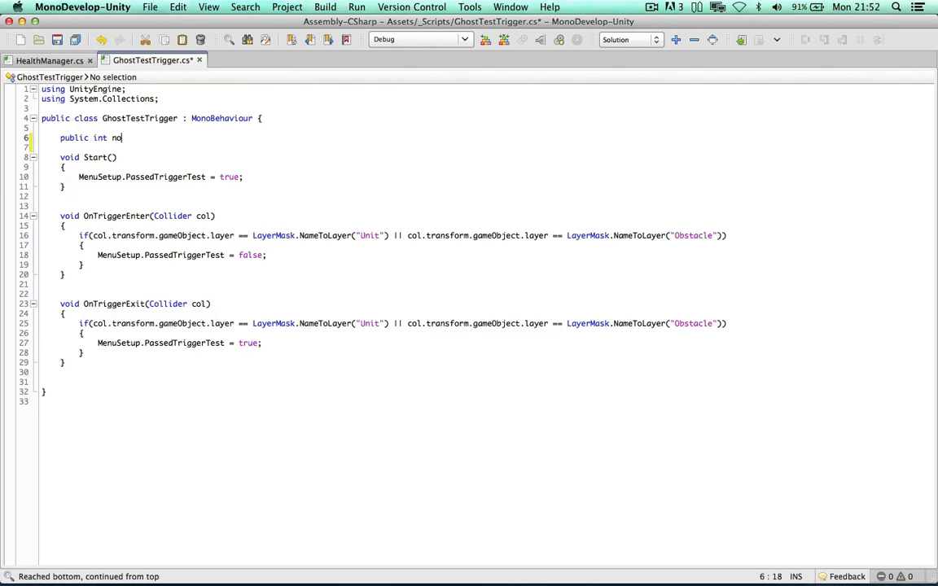
{"action": "type", "text": "Trigge"}
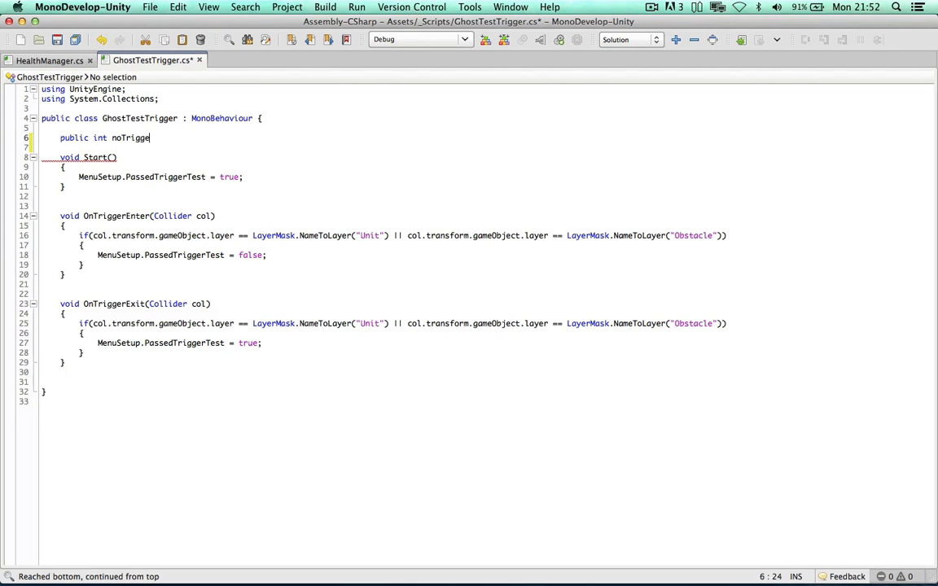
{"action": "type", "text": "rsEntered="}
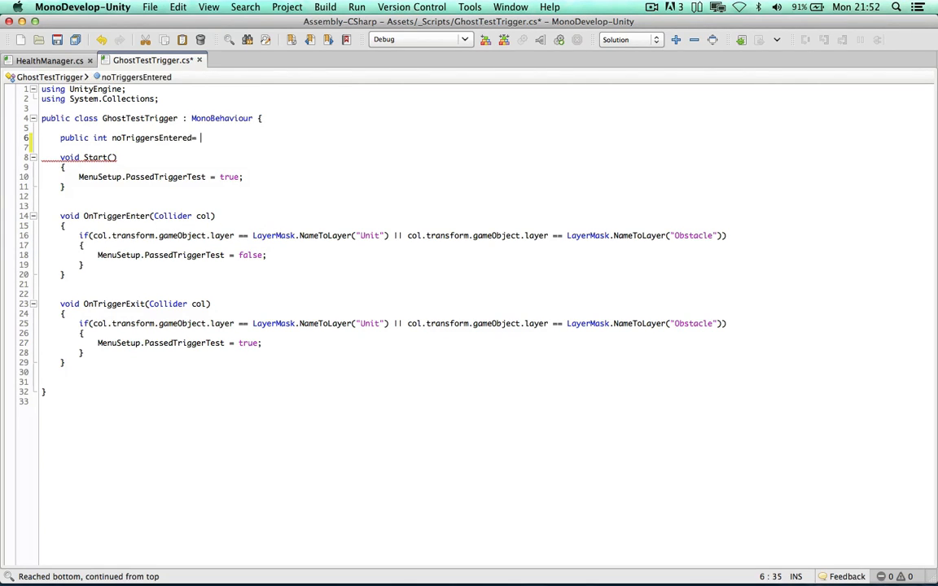
{"action": "type", "text": "0/"}
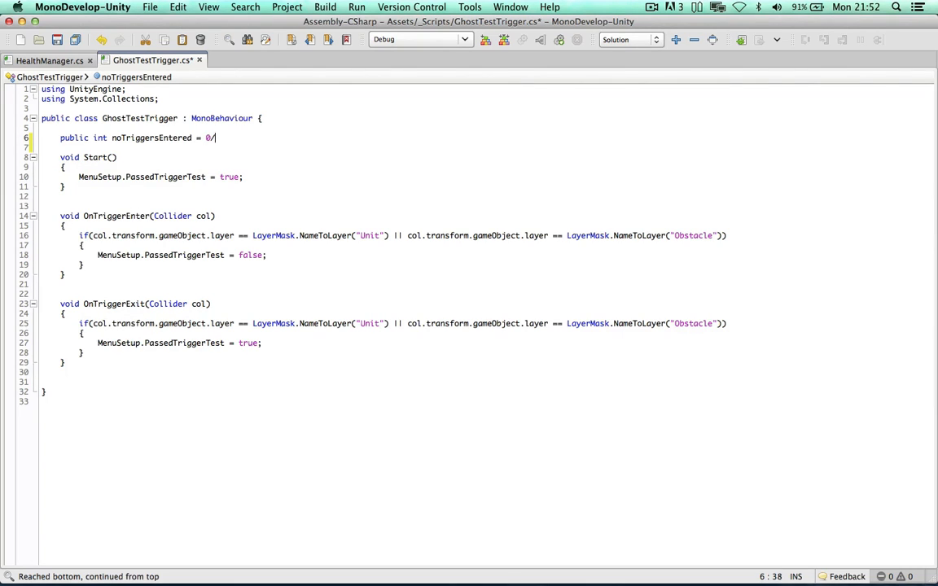
Replace the PassedTriggerTest assignments with noTriggersEntered++ on enter and noTriggersEntered-- on exit.
{"action": "double_click", "coordinate": [151, 137]}
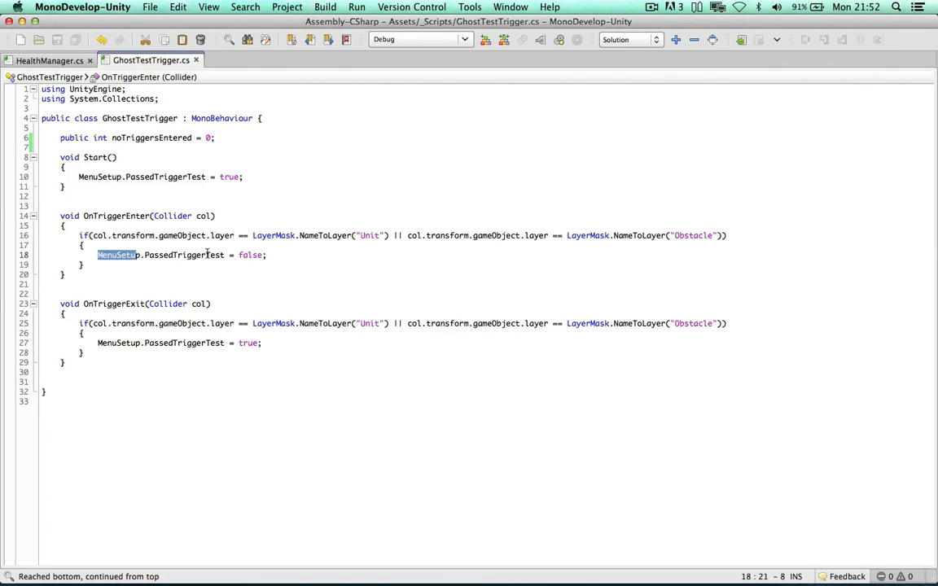
{"action": "type", "text": "noTriggersEntered++;"}
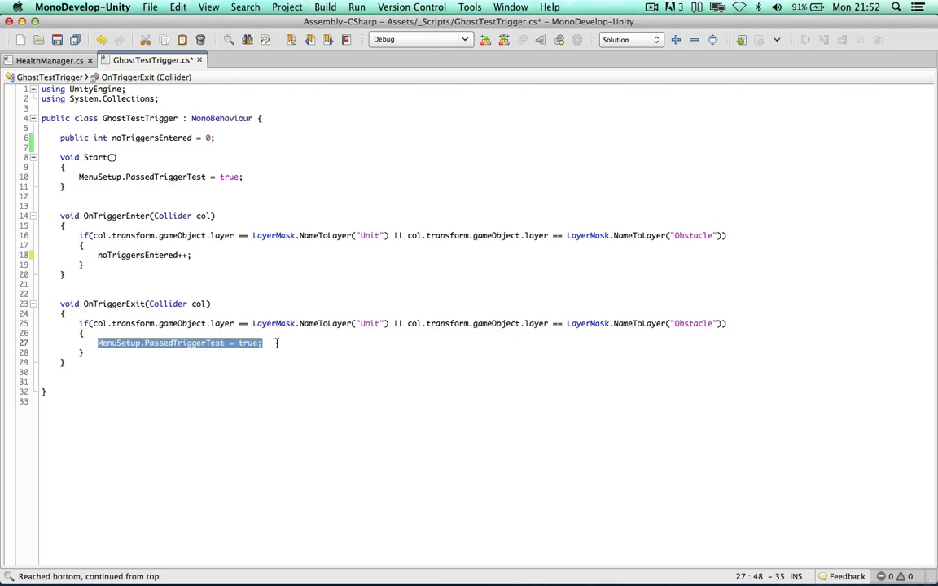
{"action": "type", "text": "noTriggersEntered--;"}
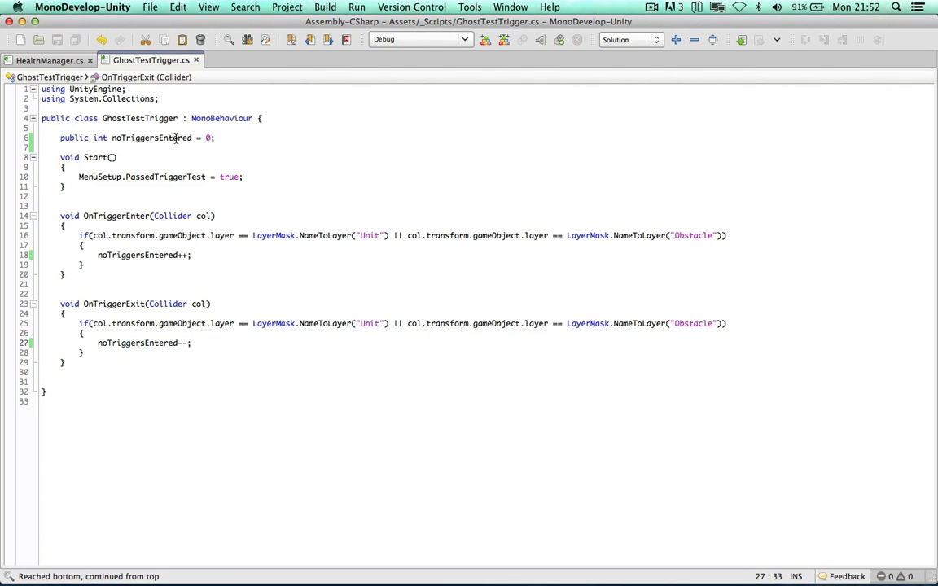
{"action": "double_click", "coordinate": [152, 137]}
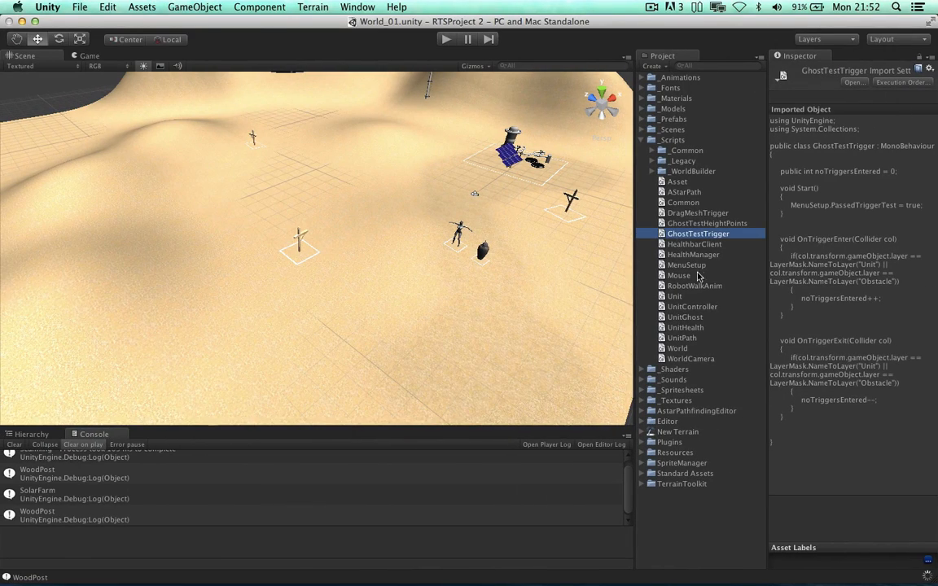
Open MenuSetup.cs and select PassedTriggerTest in the LateUpdate build check on line 136.
{"action": "double_click", "coordinate": [698, 234]}
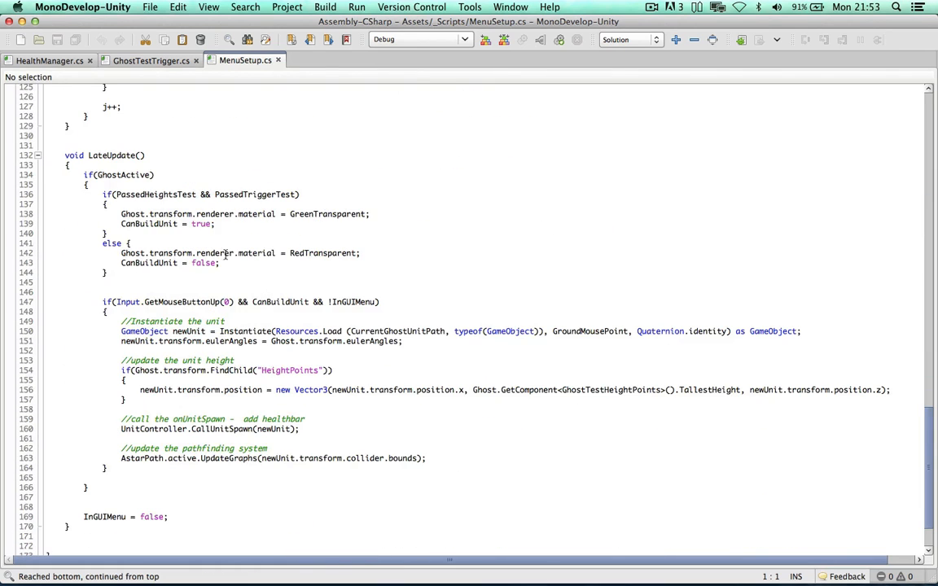
{"action": "double_click", "coordinate": [154, 194]}
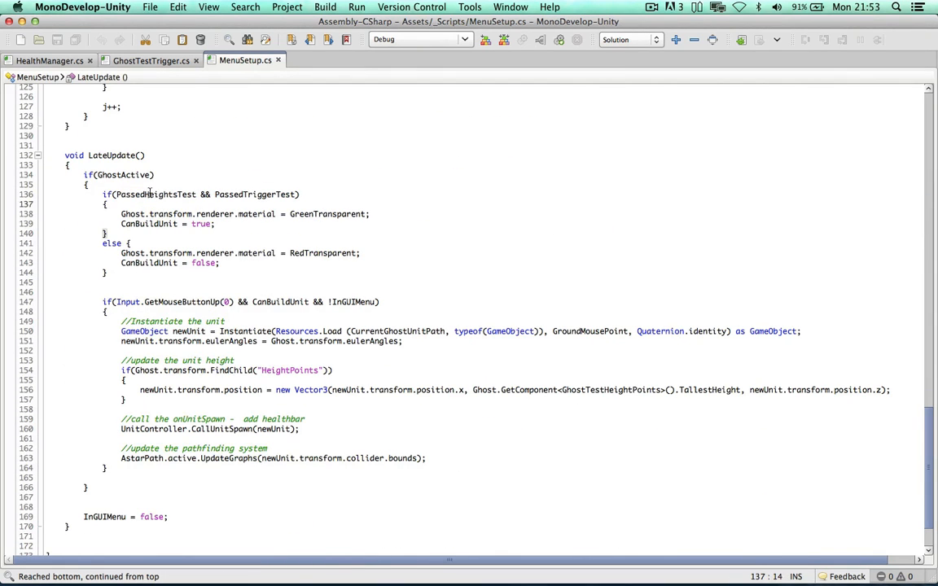
{"action": "left_click", "coordinate": [243, 193]}
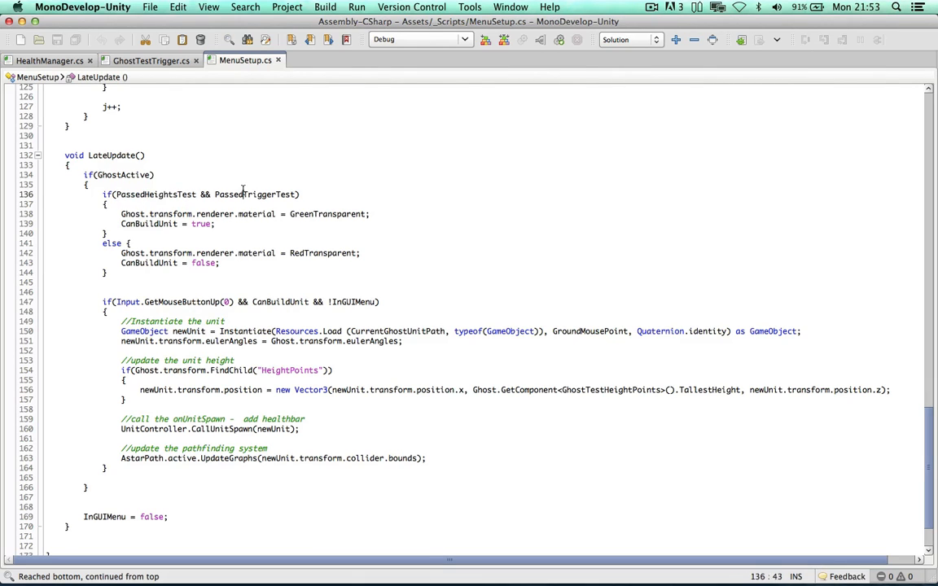
{"action": "double_click", "coordinate": [254, 194]}
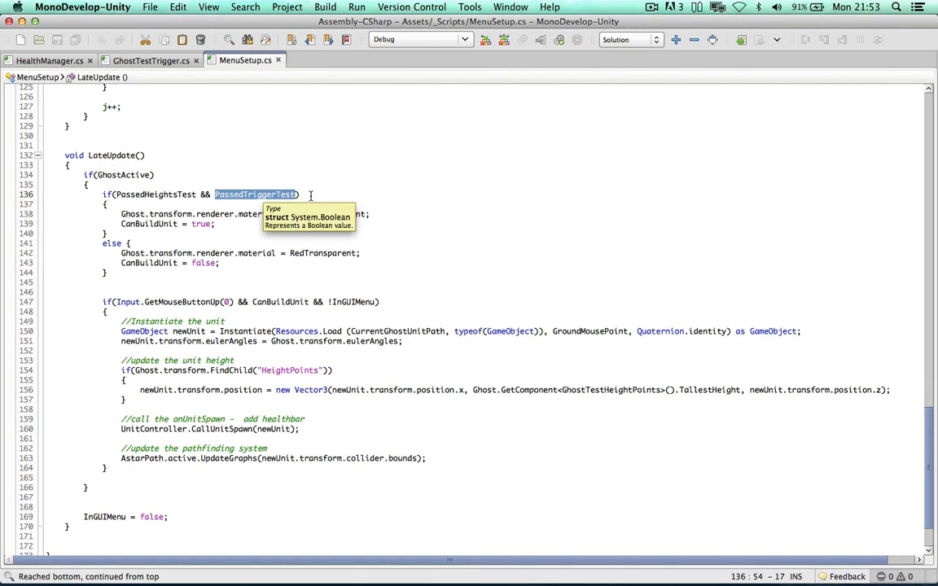
Replace it with Ghost.GetComponent<GhostTestTrigger>().noTriggersEntered ==.
{"action": "type", "text": "Ghost.GetComponent<"}
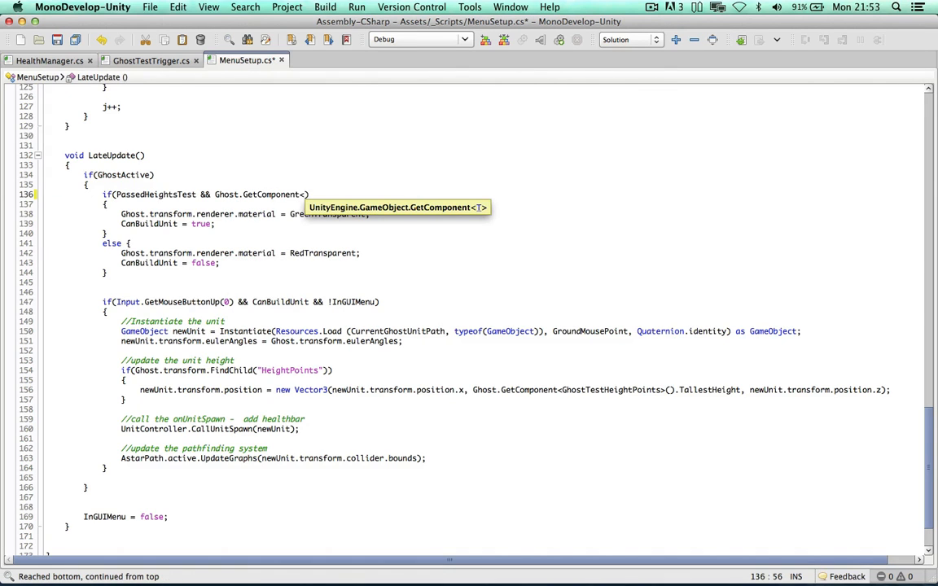
{"action": "type", "text": "GhostTestTrigger>"}
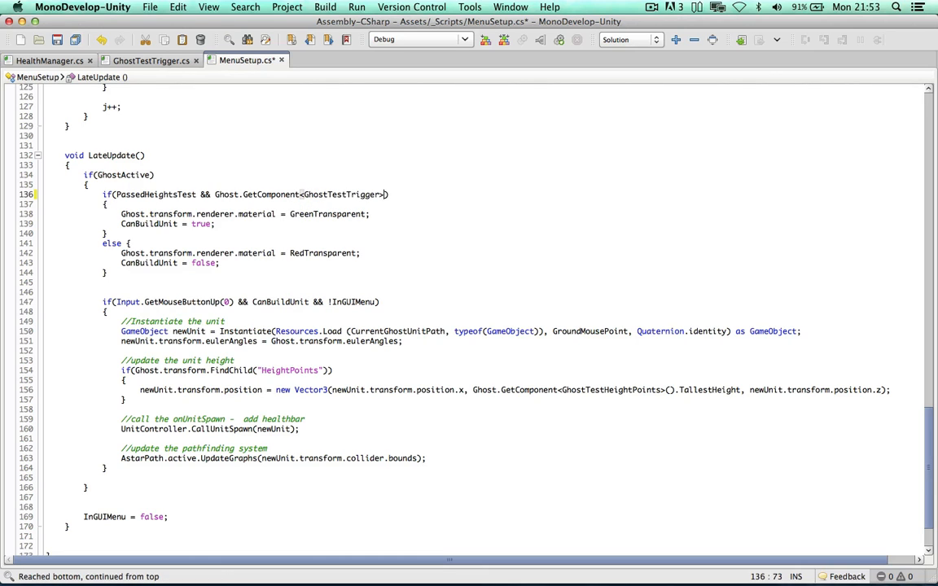
{"action": "type", "text": "."}
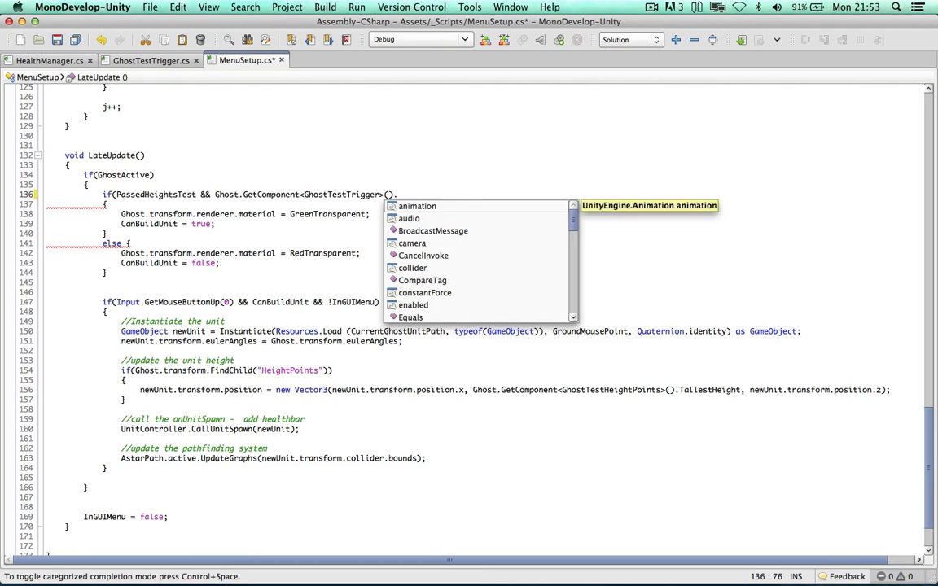
{"action": "type", "text": "noTriggersEntered ="}
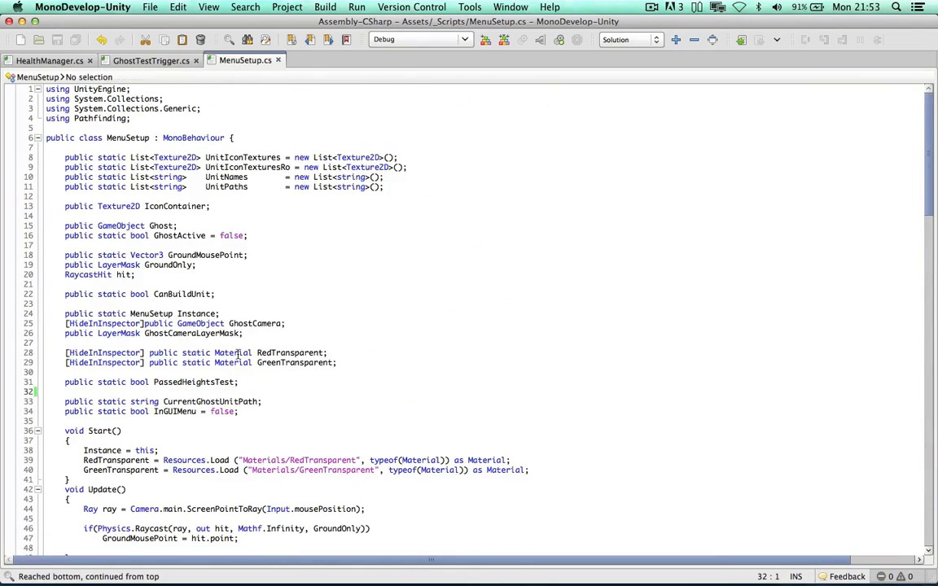
Switch to GhostTestTrigger.cs and delete its Start method.
{"action": "left_click", "coordinate": [150, 60]}
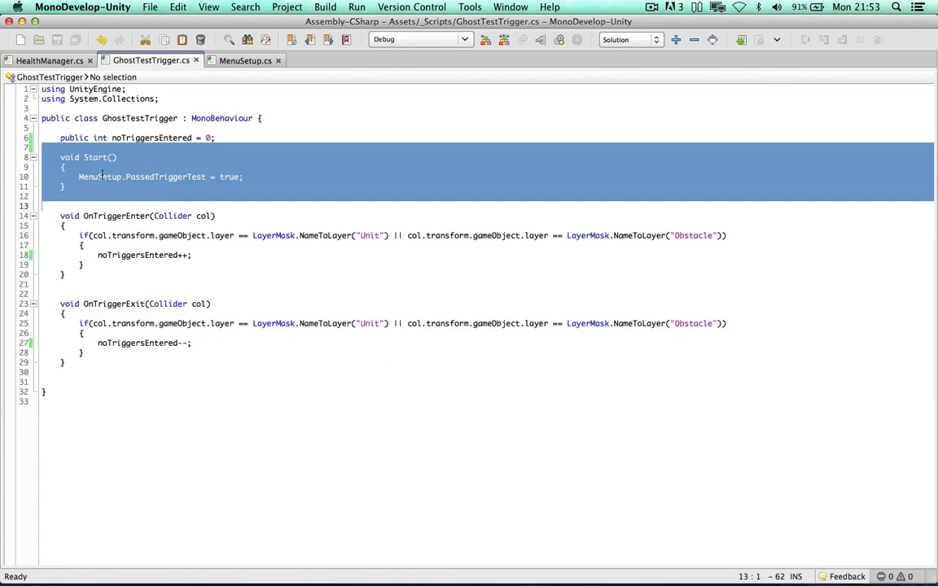
{"action": "key", "text": "Delete"}
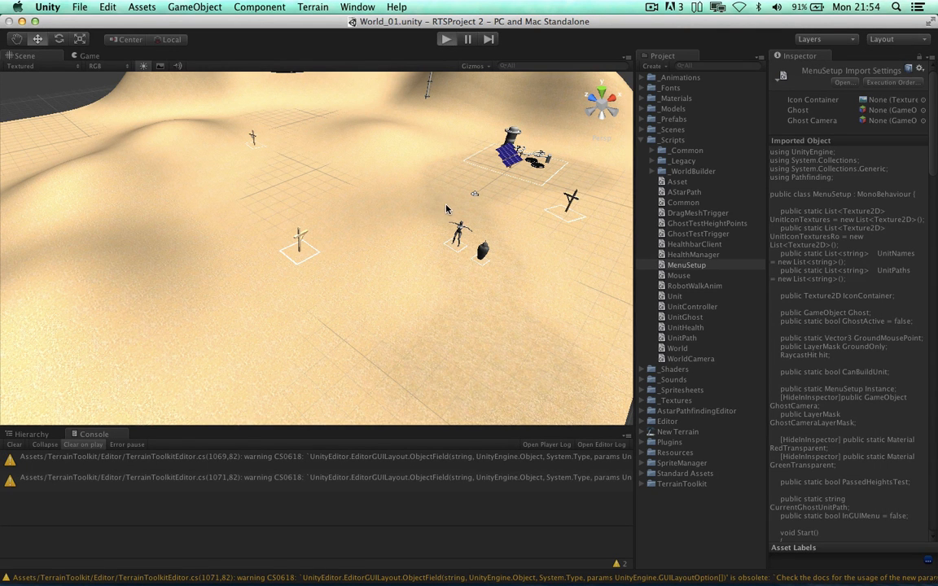
Return to the Unity editor so the edited scripts recompile.
{"action": "left_click", "coordinate": [445, 39]}
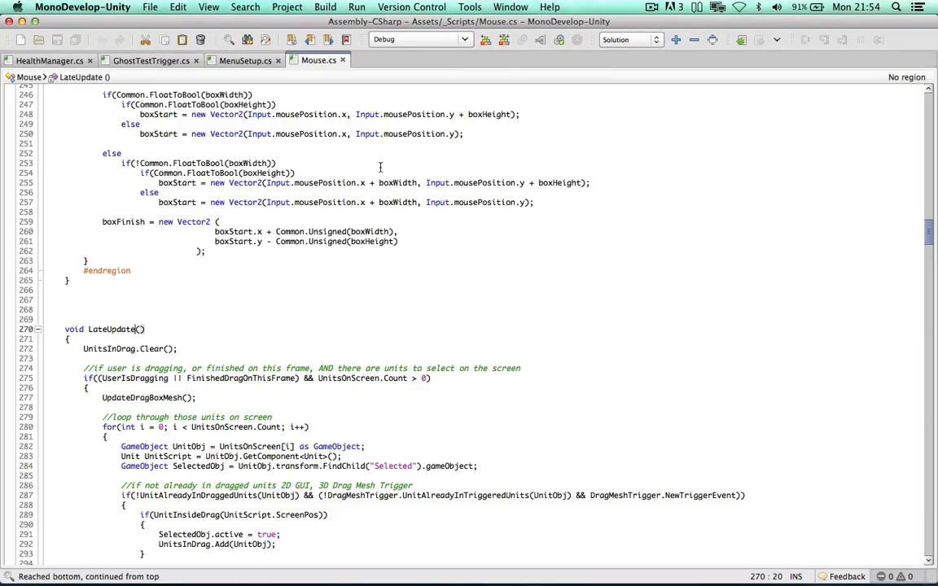
{"action": "mouse_move", "coordinate": [108, 366]}
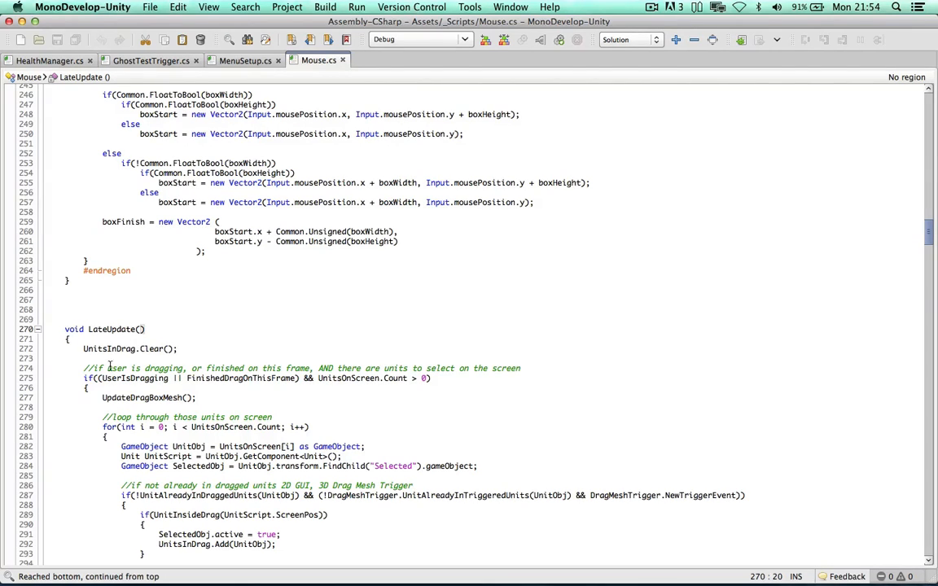
Insert a blank line before UpdateDragBoxMesh(); inside LateUpdate's drag condition.
{"action": "left_click", "coordinate": [198, 397]}
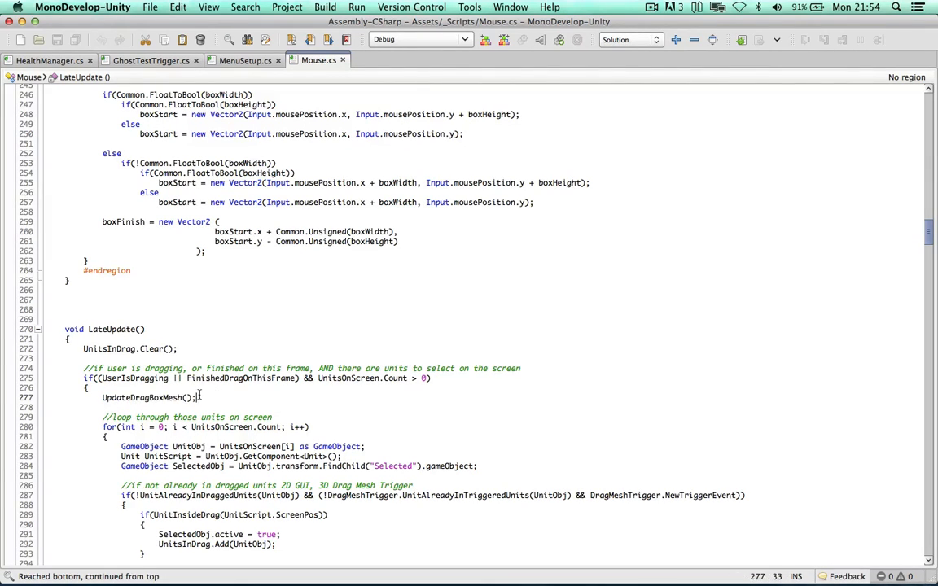
{"action": "double_click", "coordinate": [143, 397]}
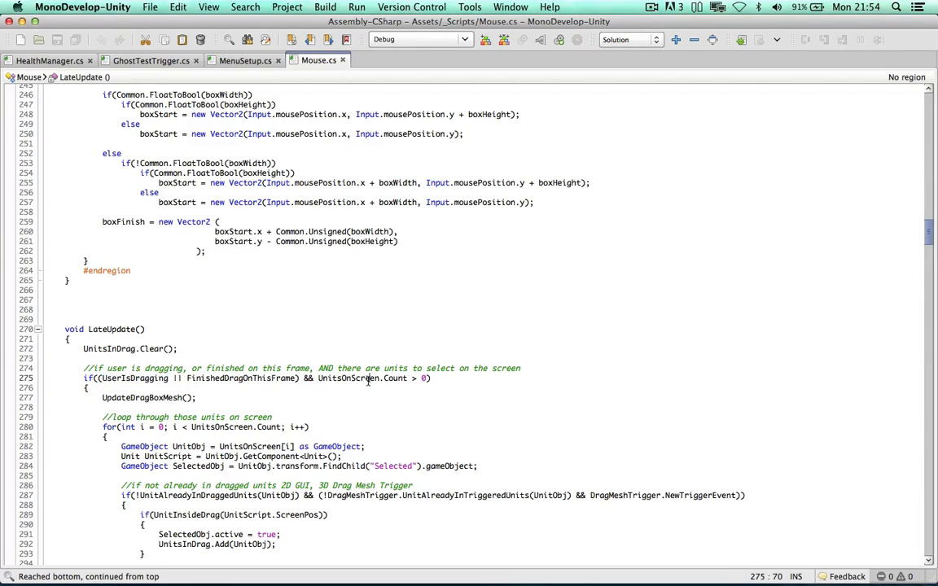
{"action": "left_click", "coordinate": [415, 377]}
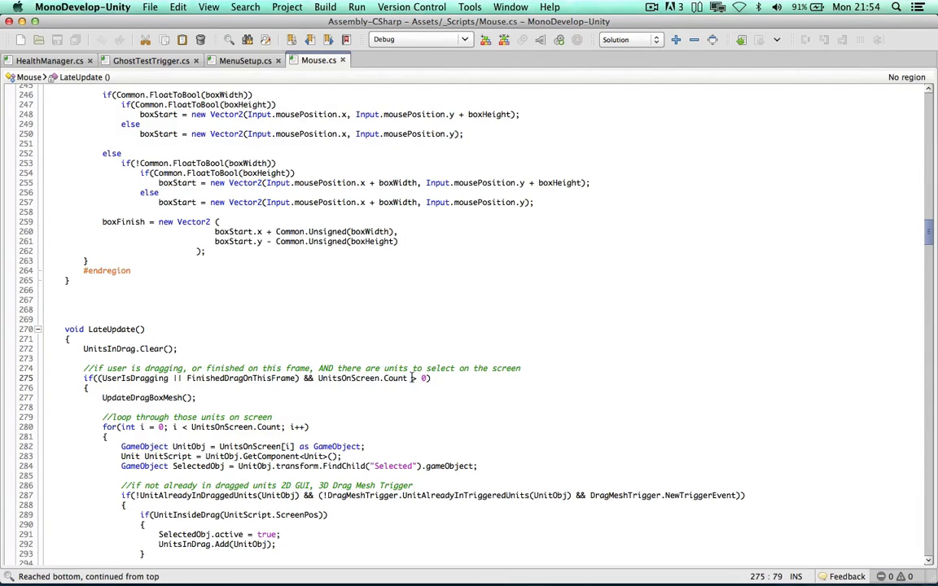
{"action": "key", "text": "Return"}
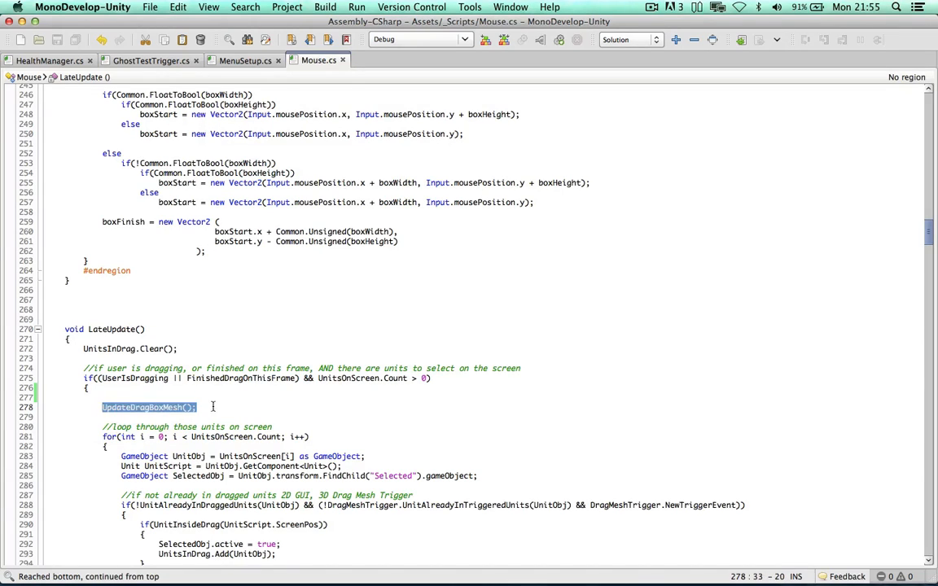
{"action": "left_click", "coordinate": [284, 407]}
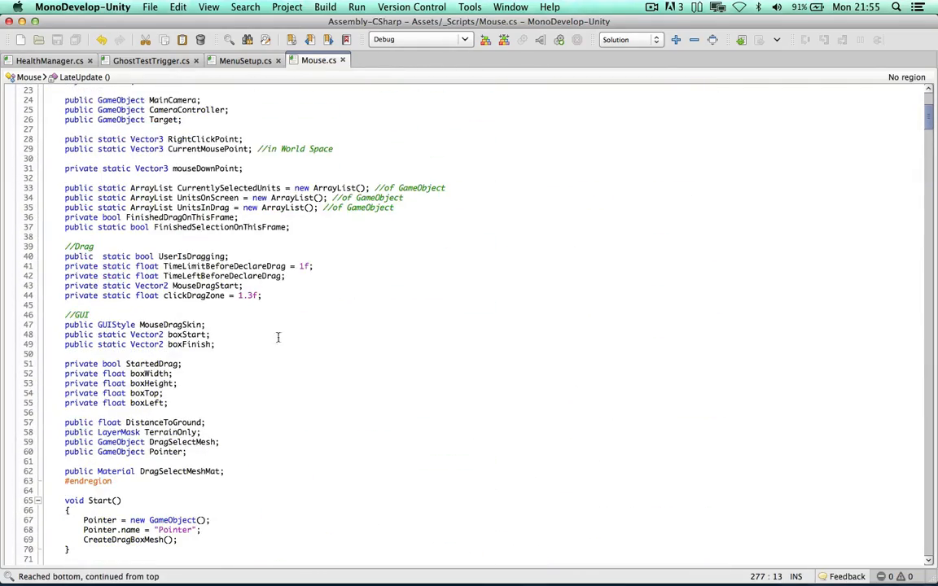
Declare framesBeforeUpdateDragMesh = 3 and private static int framesLeftBeforeUpdateDragMesh = 1 in Mouse.cs.
{"action": "scroll", "scroll_direction": "down", "scroll_amount": 3}
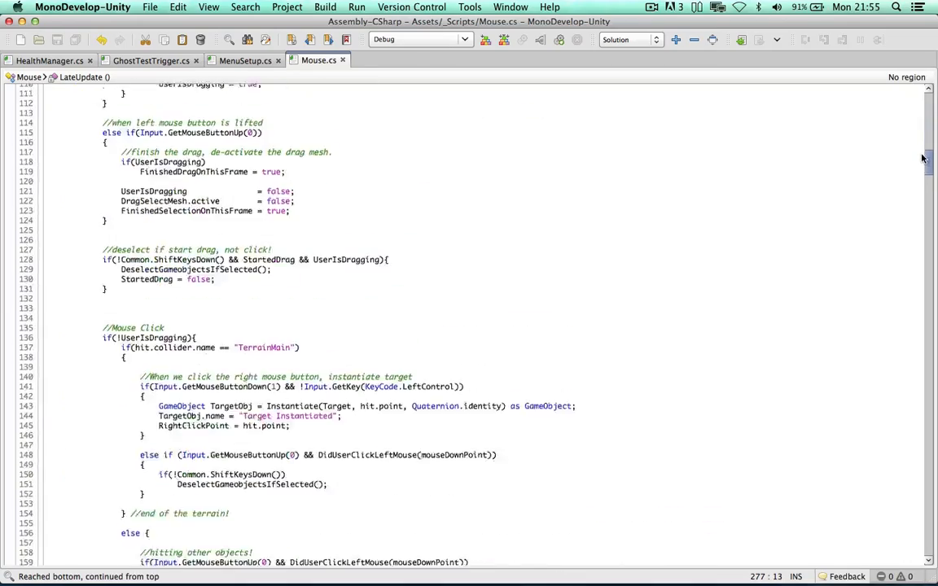
{"action": "scroll", "scroll_direction": "down", "scroll_amount": 3}
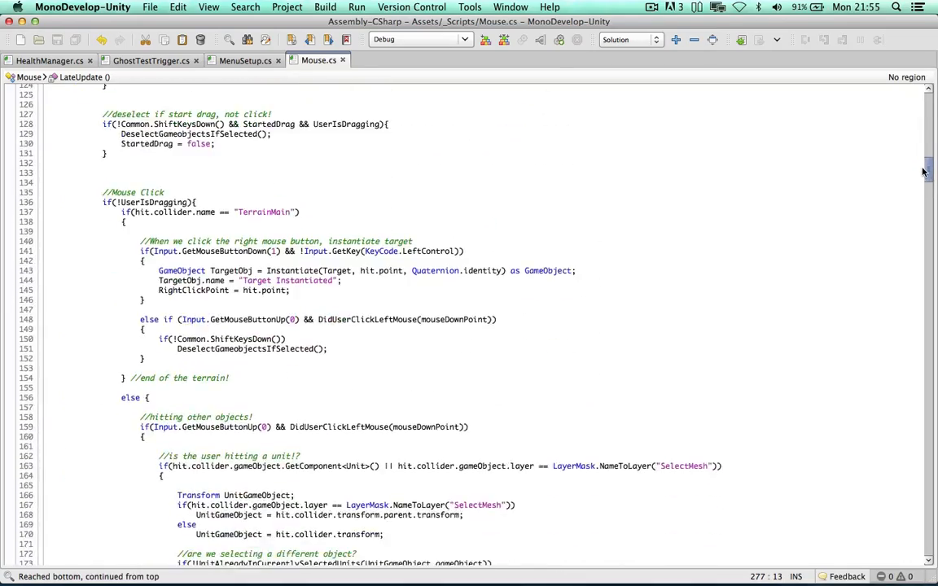
{"action": "scroll", "scroll_direction": "down", "scroll_amount": 3}
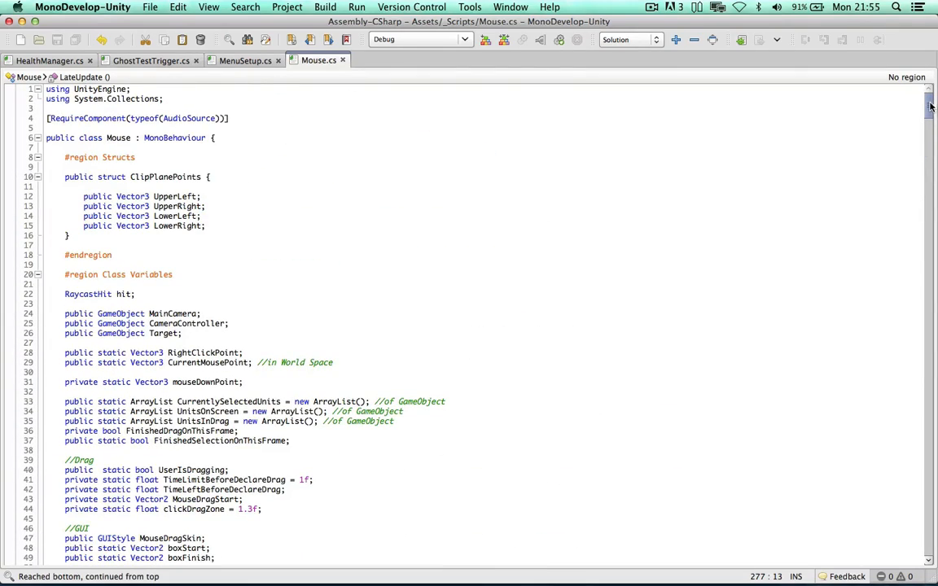
{"action": "scroll", "scroll_direction": "down", "scroll_amount": 3}
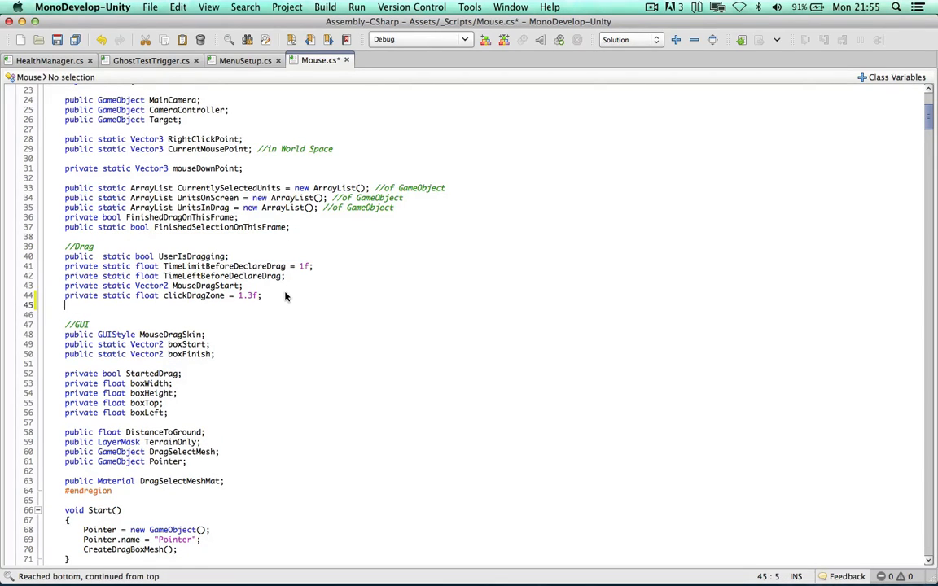
{"action": "type", "text": "private static int"}
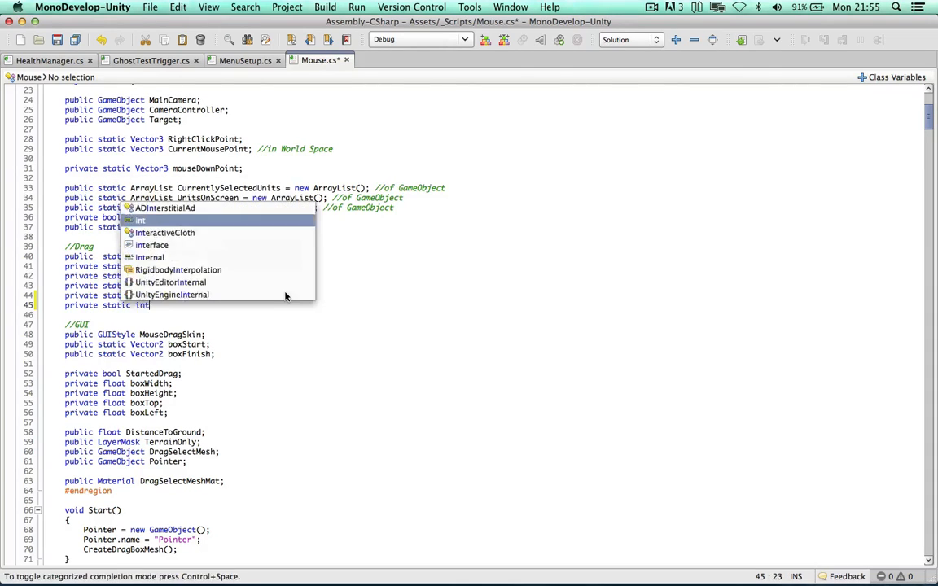
{"action": "type", "text": "frames"}
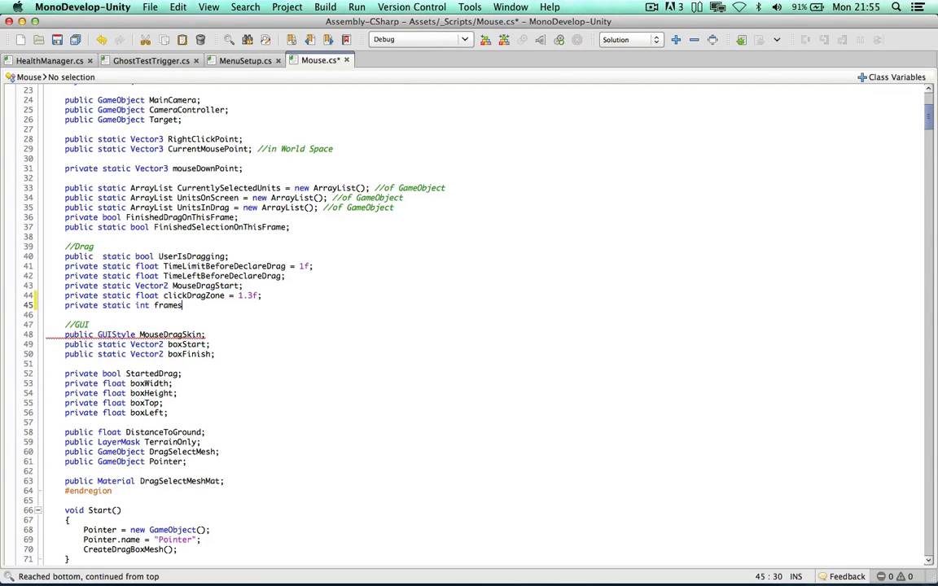
{"action": "type", "text": "BeforeUpdateDragMesh = 3;"}
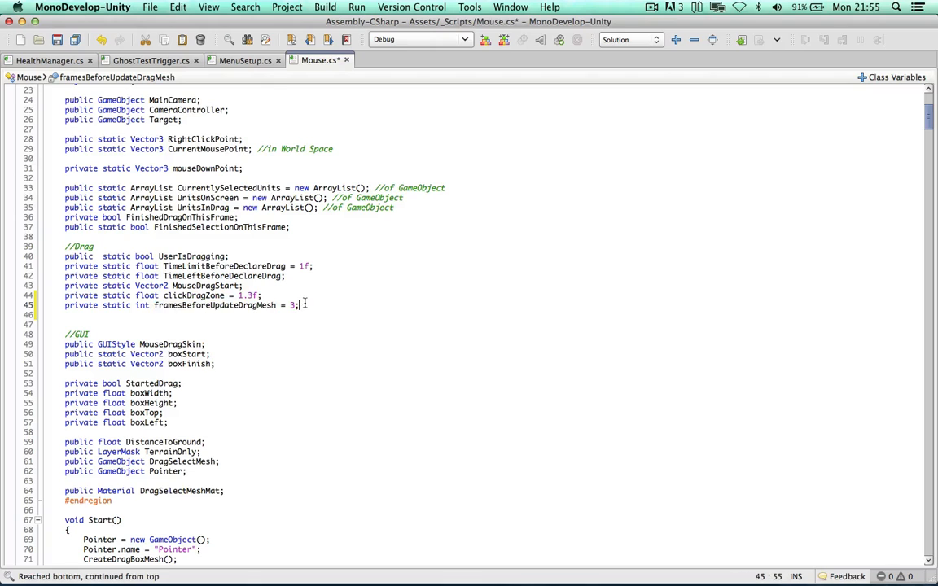
{"action": "type", "text": "priv"}
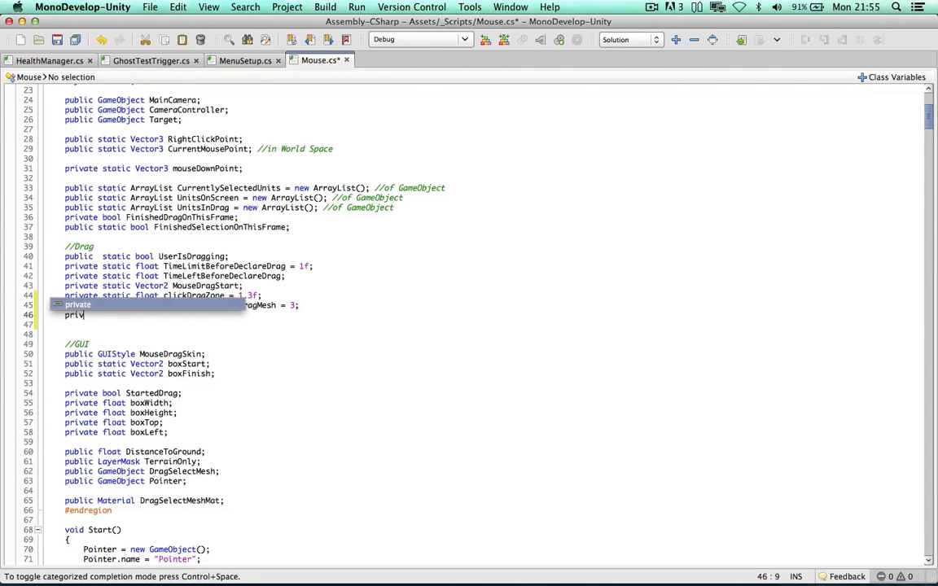
{"action": "type", "text": "static int"}
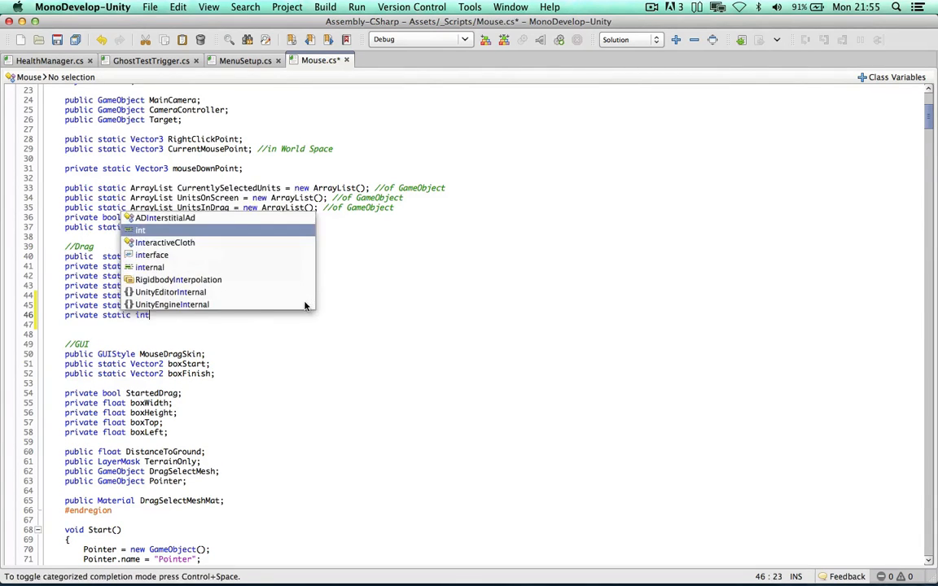
{"action": "type", "text": "framesLef"}
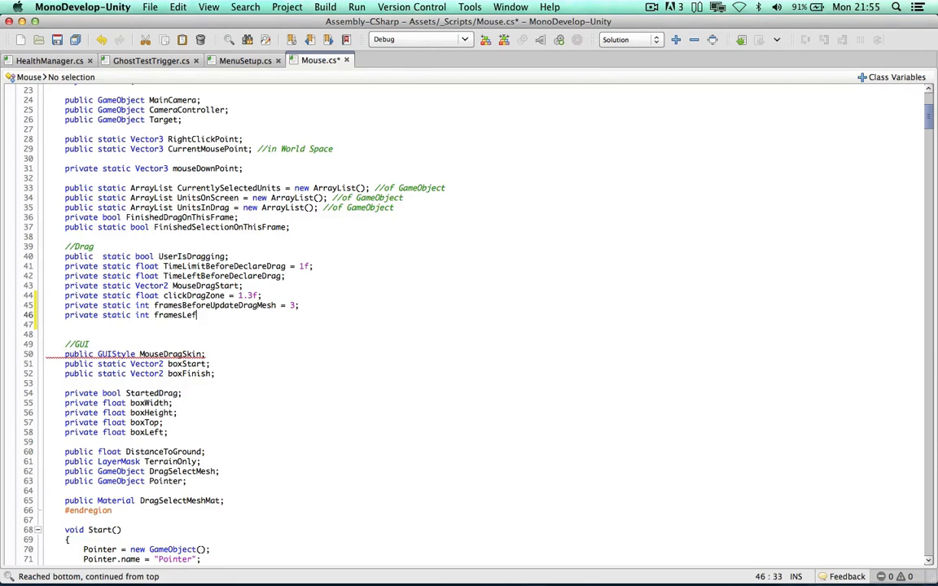
{"action": "type", "text": "tBeforeUpdate"}
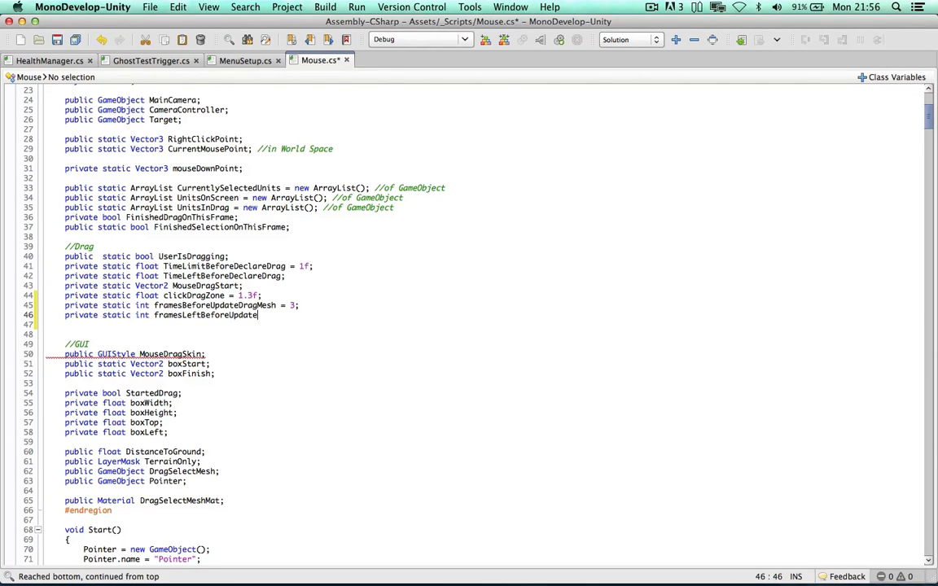
{"action": "type", "text": "DragMesh"}
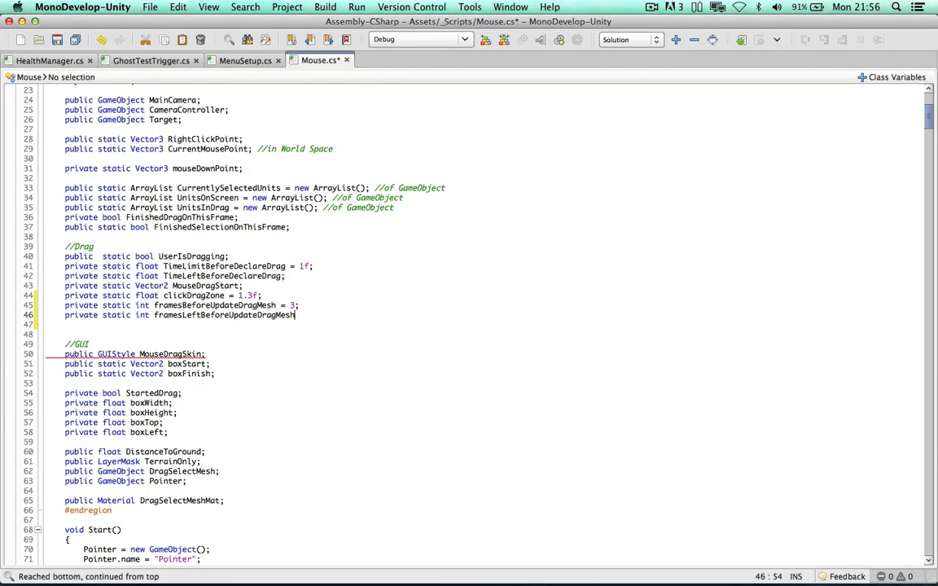
{"action": "type", "text": "= 1;"}
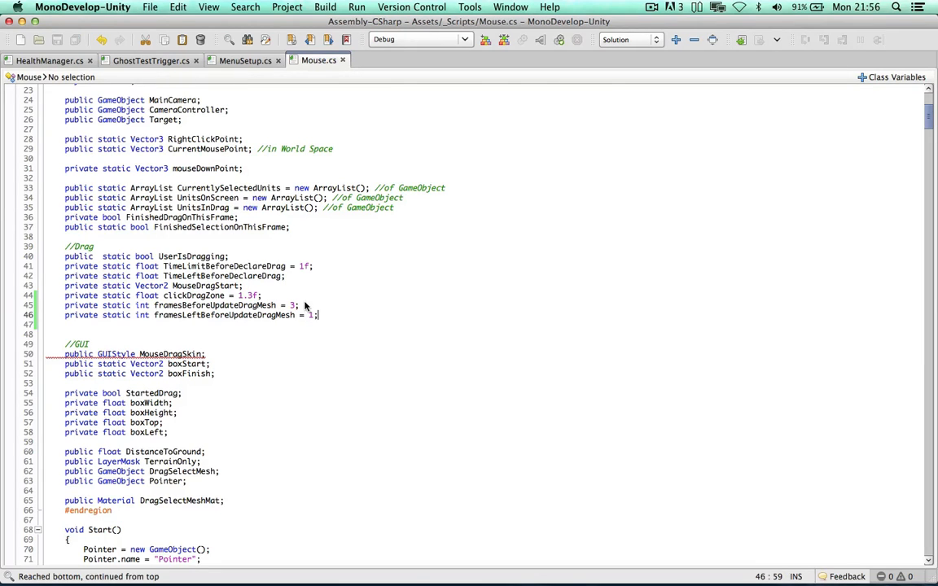
In LateUpdate, decrement framesLeftBeforeUpdateDragMesh and call UpdateDragBoxMesh only when it equals 0.
{"action": "double_click", "coordinate": [224, 315]}
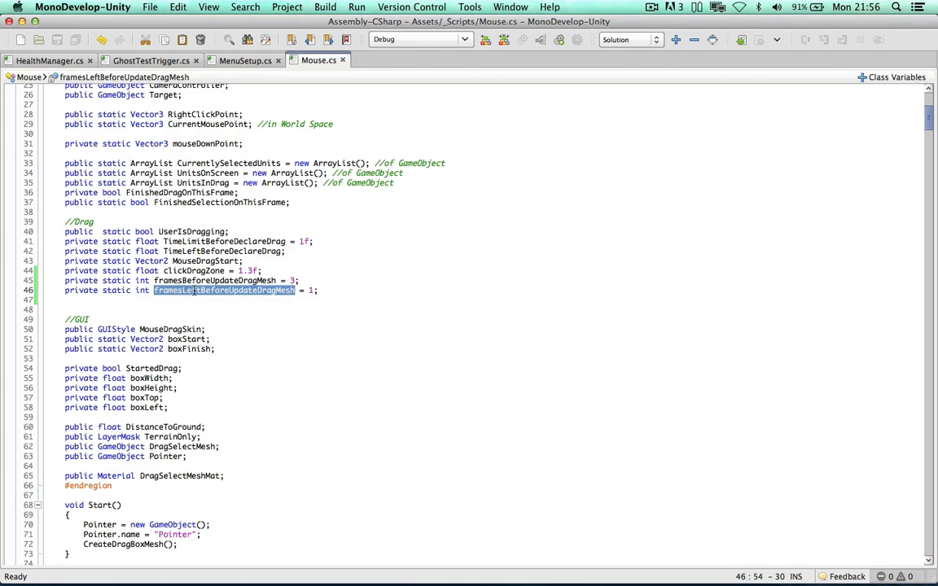
{"action": "key", "text": "cmd+f"}
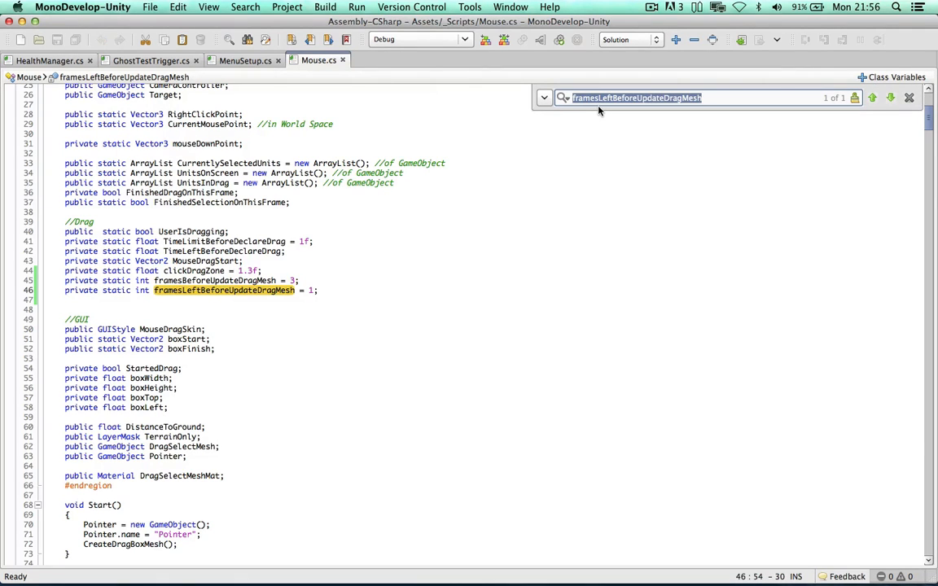
{"action": "type", "text": "LateUpdate"}
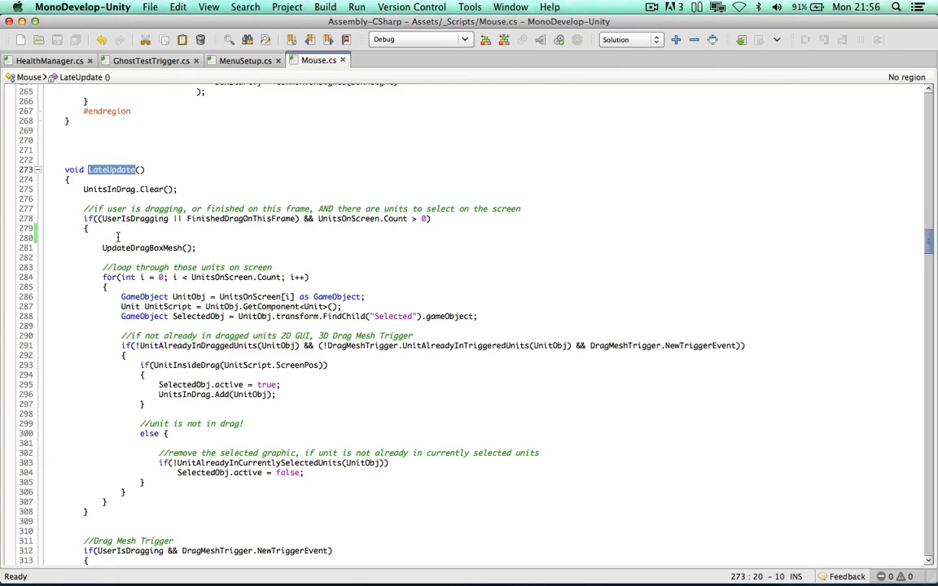
{"action": "type", "text": "framesLeftBeforeUpdateDragMesh"}
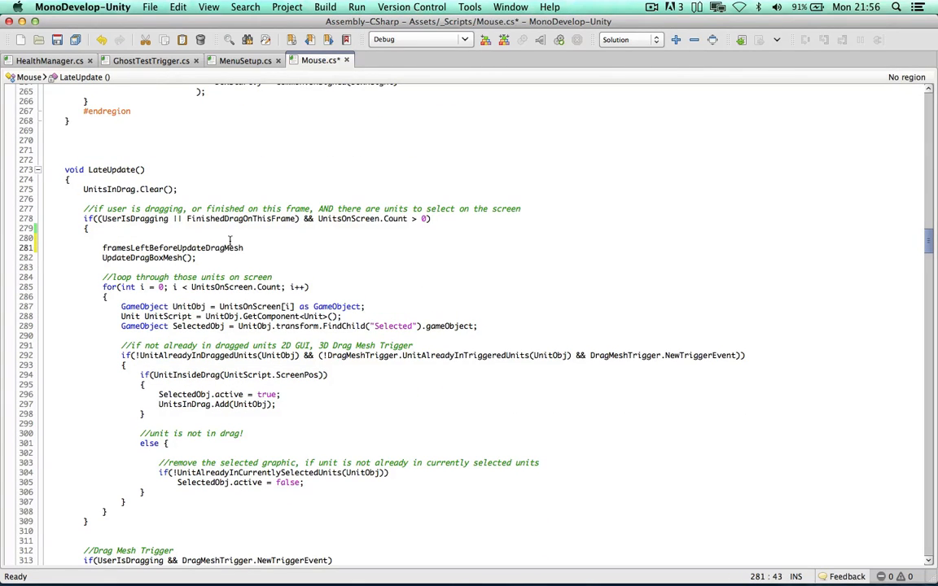
{"action": "type", "text": "--;"}
{"action": "type", "text": "if(framesLeftBeforeUpdateDragMesh"}
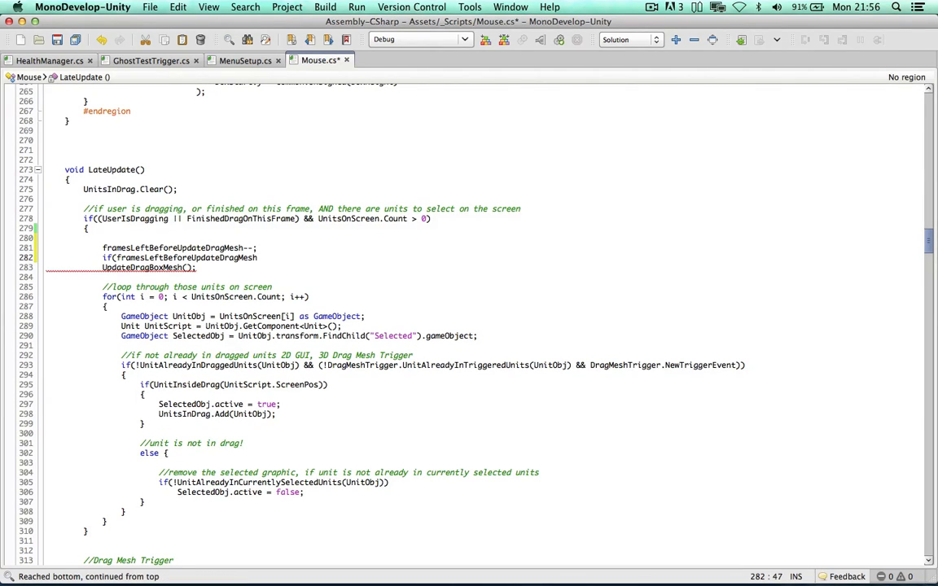
{"action": "type", "text": "== 0)"}
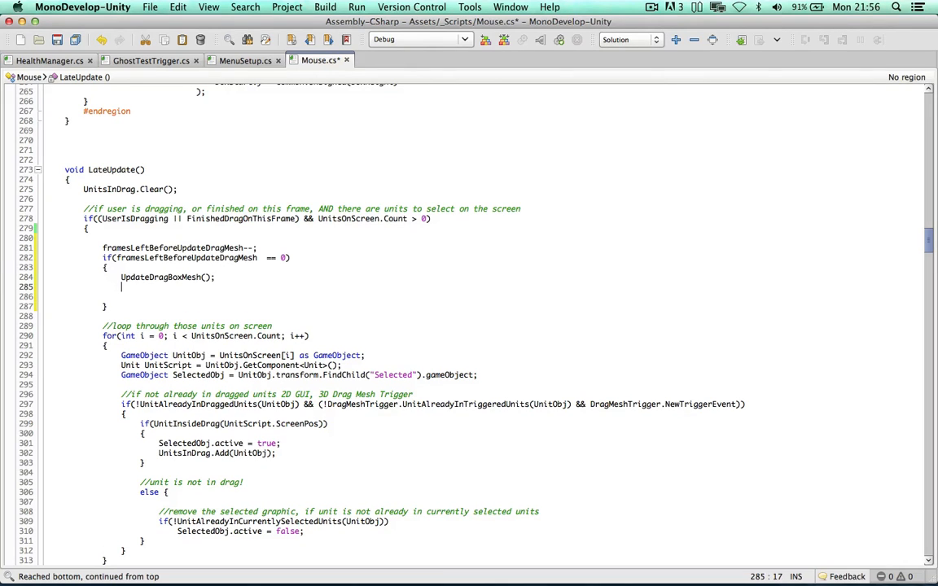
{"action": "type", "text": "framesLeftBeforeUpdateDragMesh"}
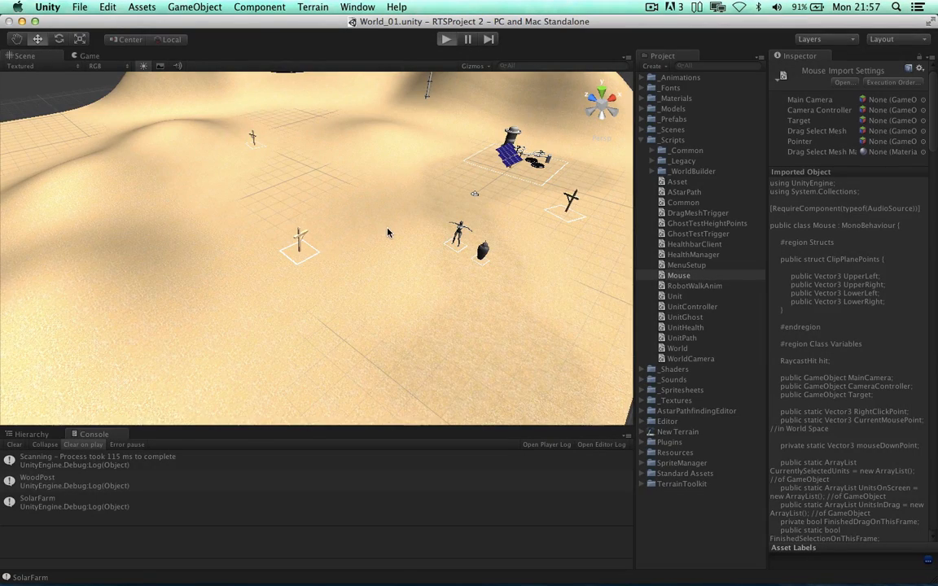
{"action": "left_click", "coordinate": [445, 39]}
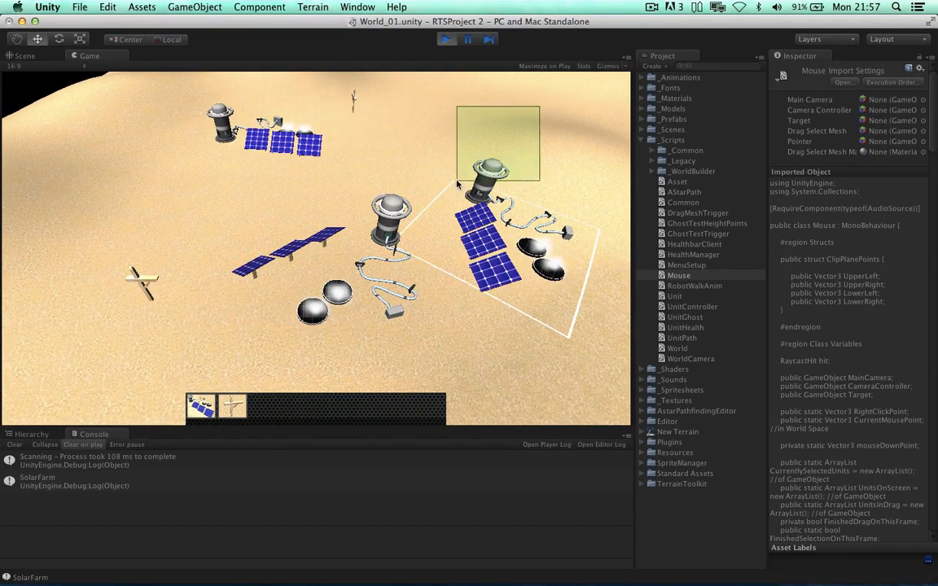
{"action": "left_click", "coordinate": [445, 39]}
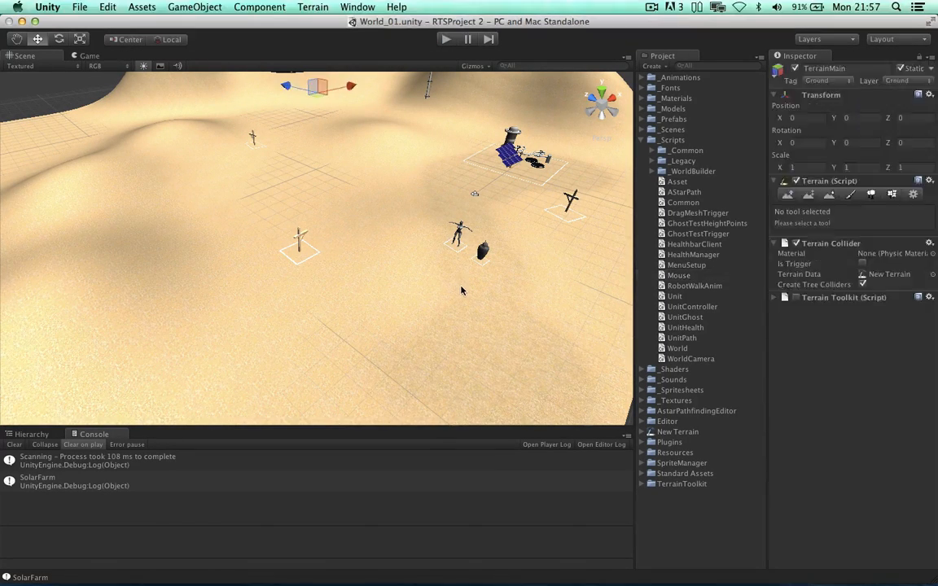
Set the Astar Path graph to 256 by 256 nodes with node size 2.
{"action": "left_click", "coordinate": [672, 139]}
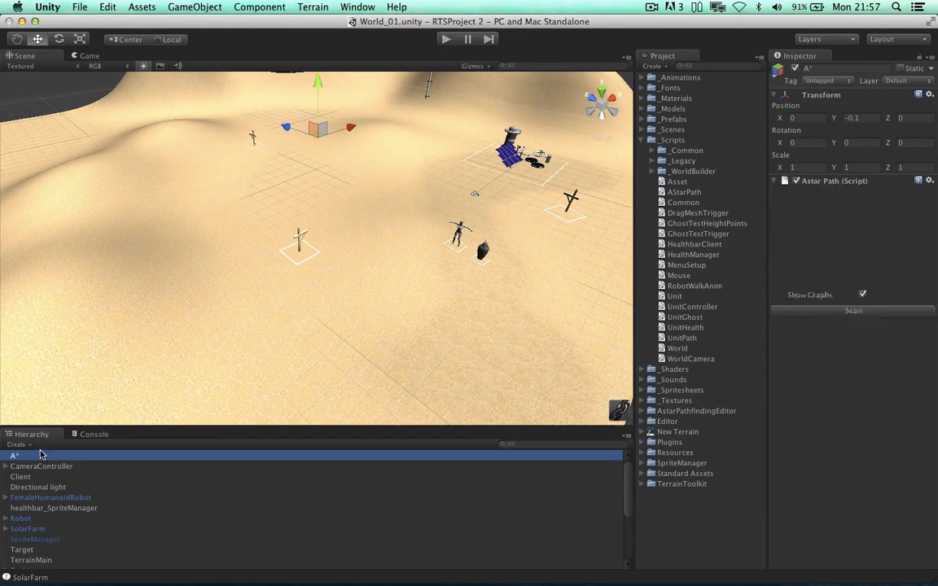
{"action": "left_click", "coordinate": [861, 295]}
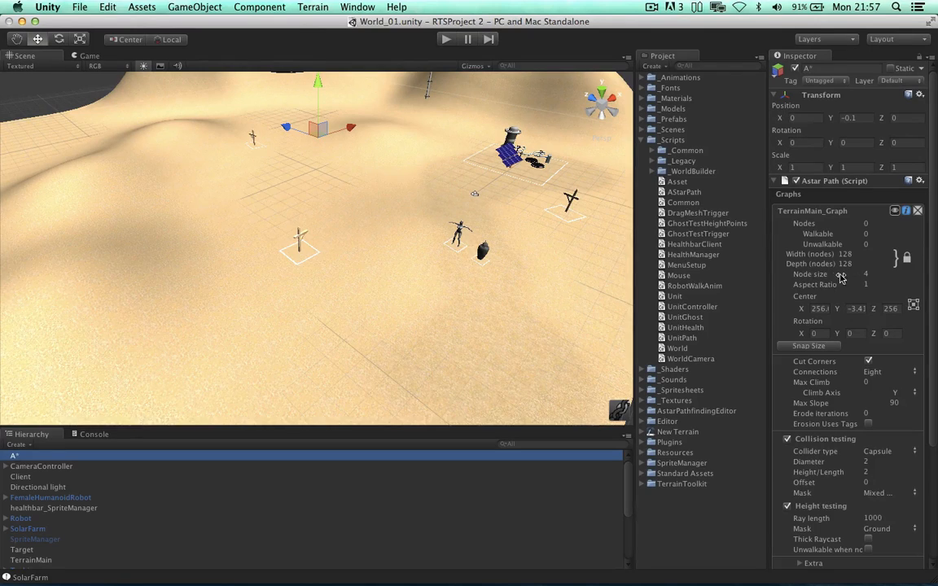
{"action": "mouse_move", "coordinate": [827, 274]}
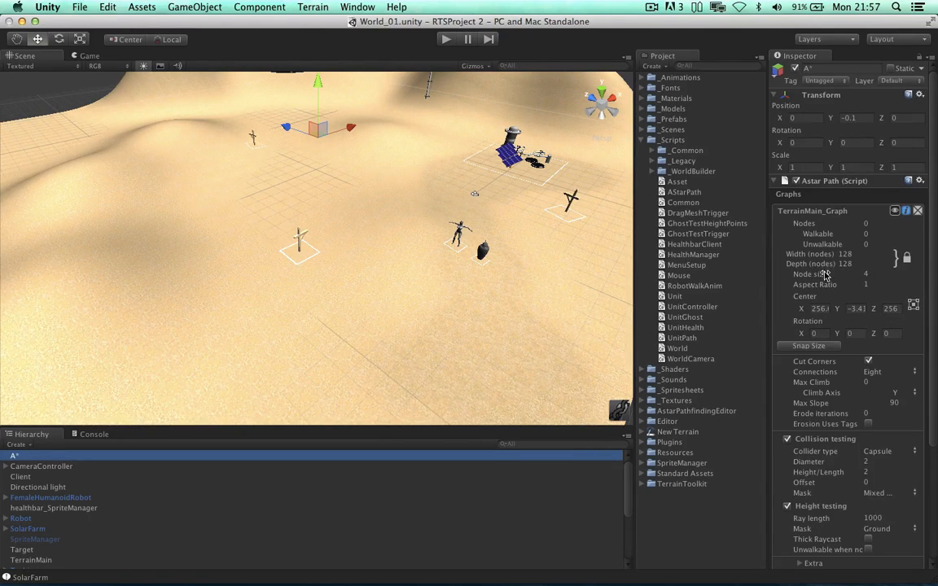
{"action": "mouse_move", "coordinate": [823, 268]}
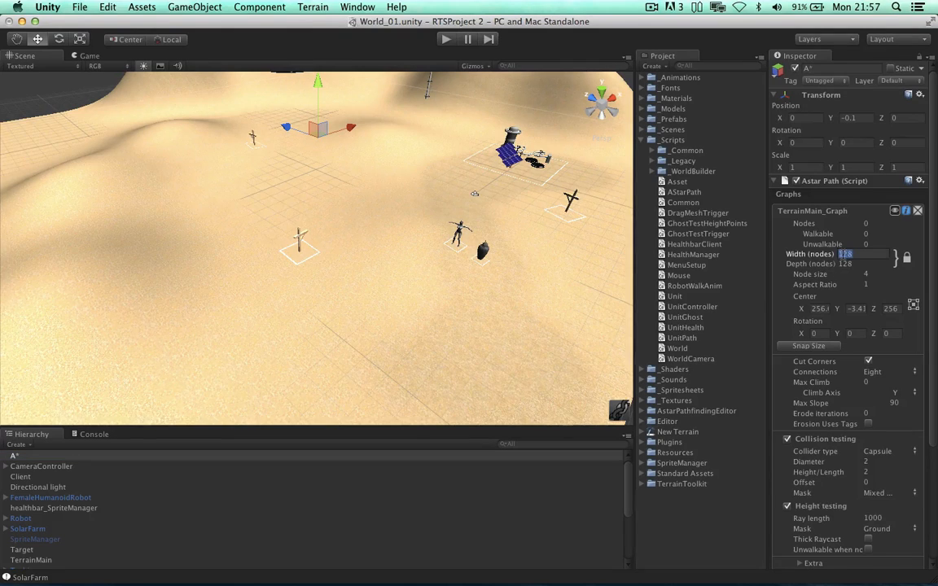
{"action": "type", "text": "256"}
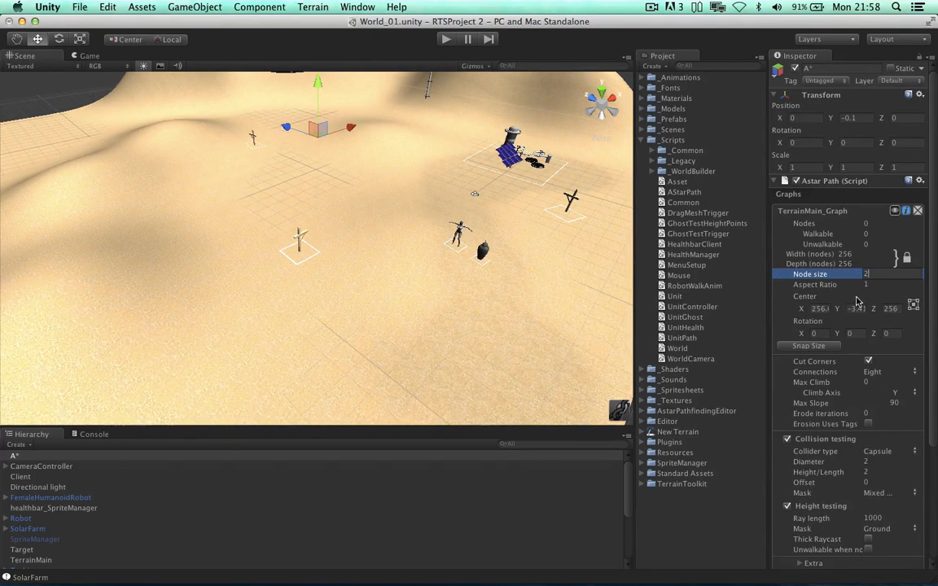
{"action": "mouse_move", "coordinate": [582, 168]}
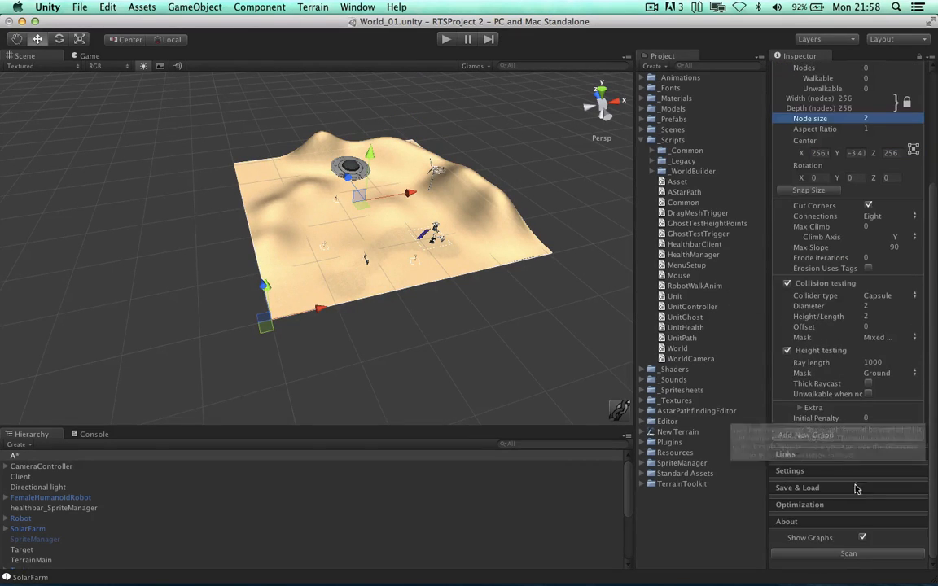
Rescan the A* graph to 65,536 nodes and open the Projector Additive shader in MonoDevelop.
{"action": "left_click", "coordinate": [847, 553]}
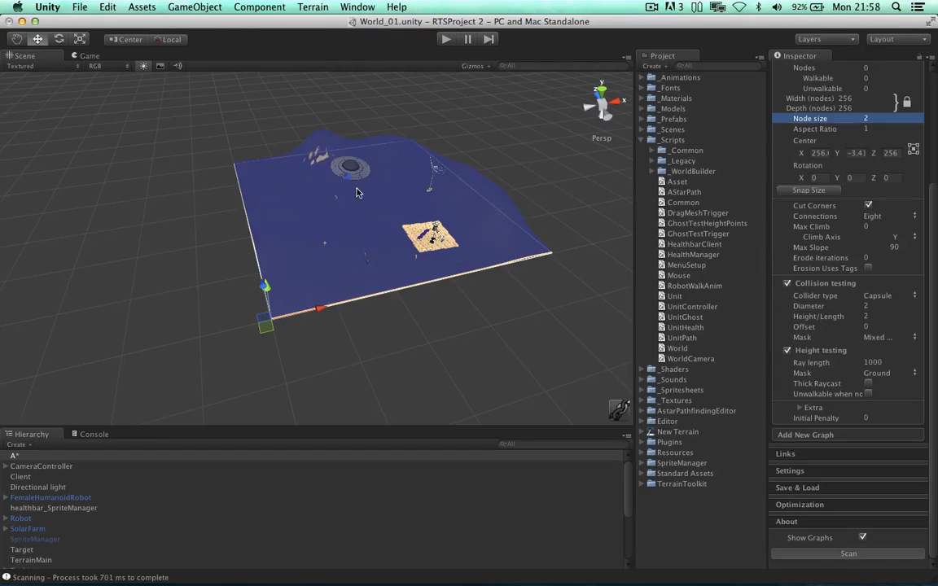
{"action": "left_click", "coordinate": [847, 553]}
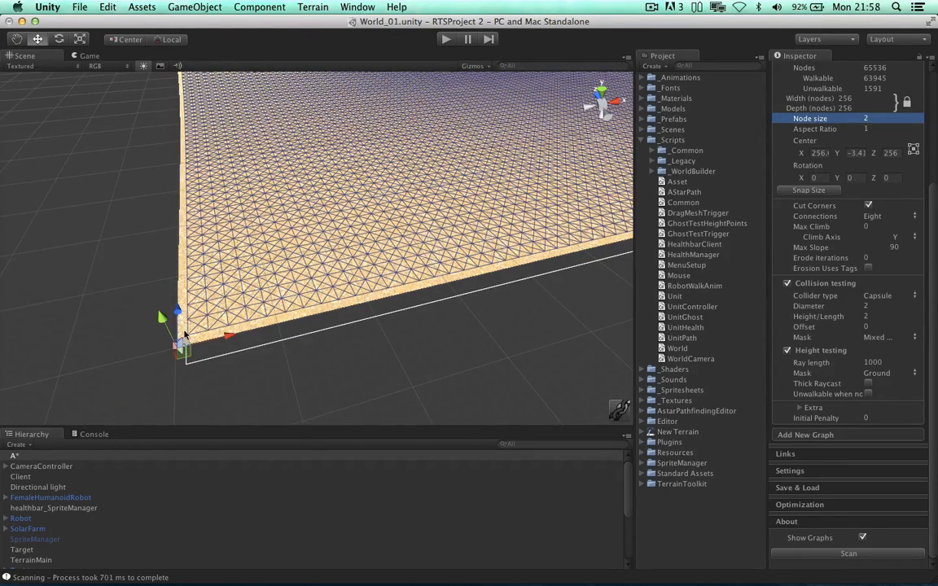
{"action": "mouse_move", "coordinate": [330, 244]}
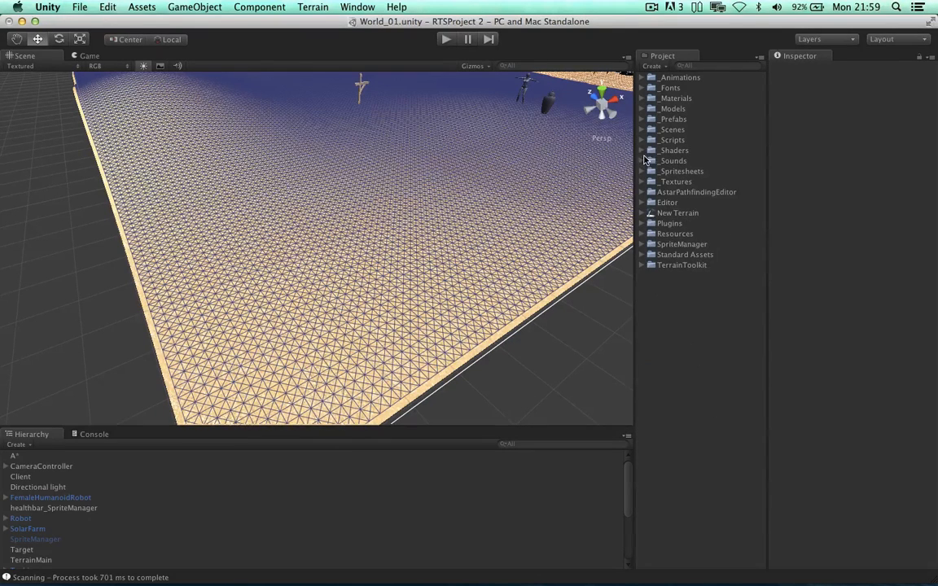
{"action": "left_click", "coordinate": [712, 160]}
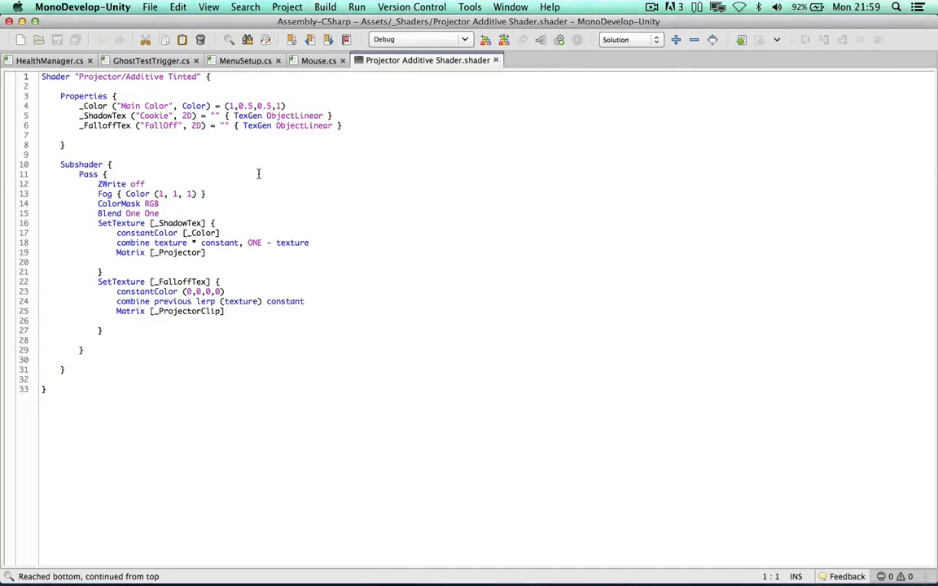
Change the shader's Fog block on line 13 to 'Mode Off' and return to Unity.
{"action": "left_click", "coordinate": [141, 193]}
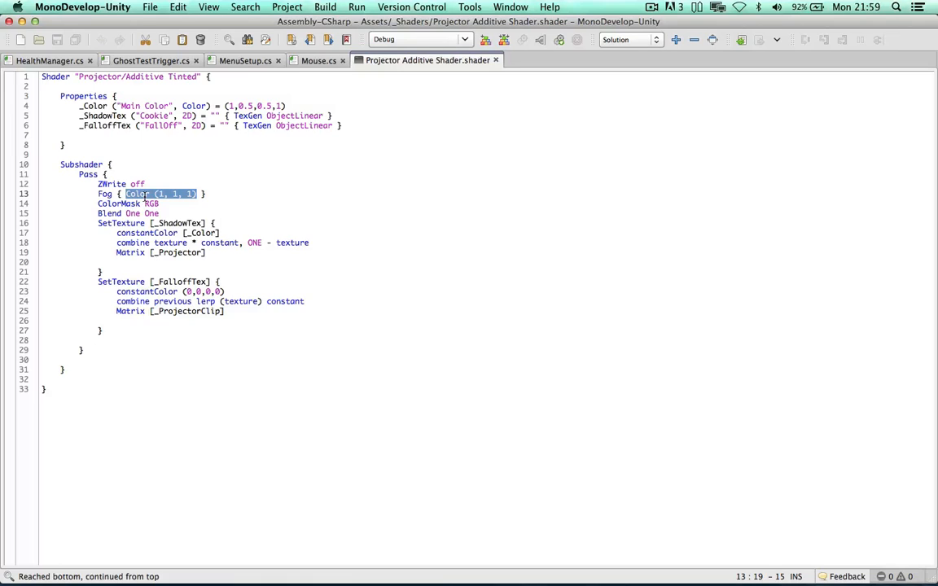
{"action": "type", "text": "Mode Off }"}
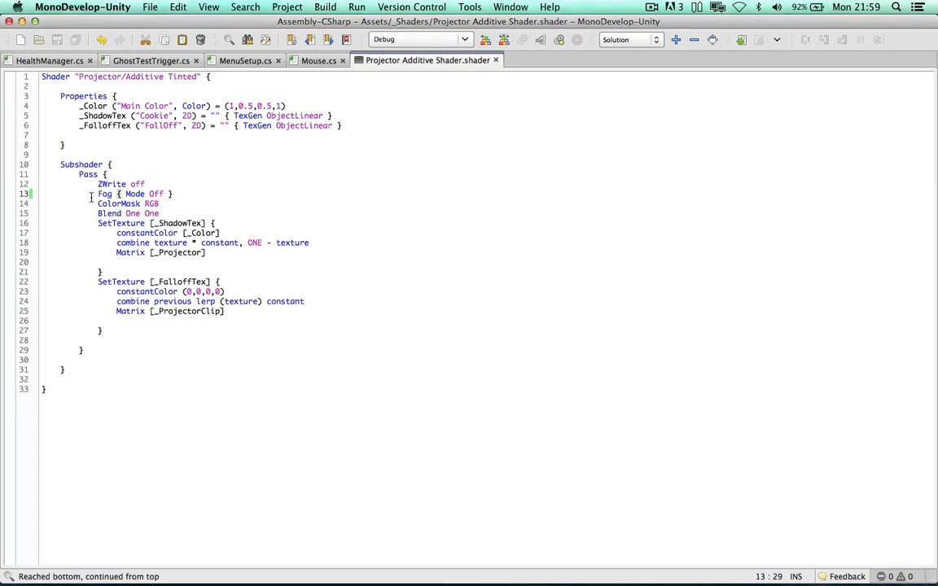
{"action": "left_click", "coordinate": [318, 61]}
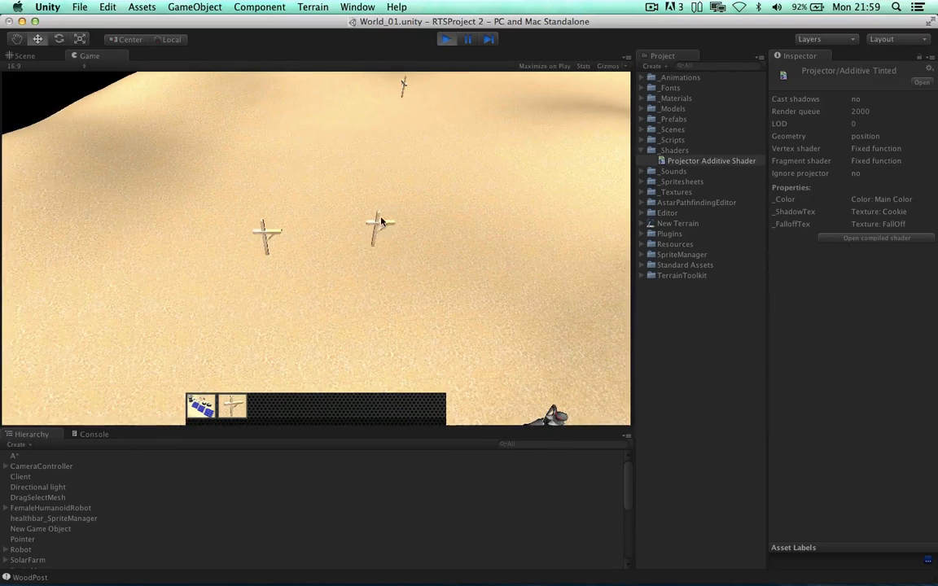
Run the game briefly to check the fog-free projector, then stop it.
{"action": "left_click", "coordinate": [378, 224]}
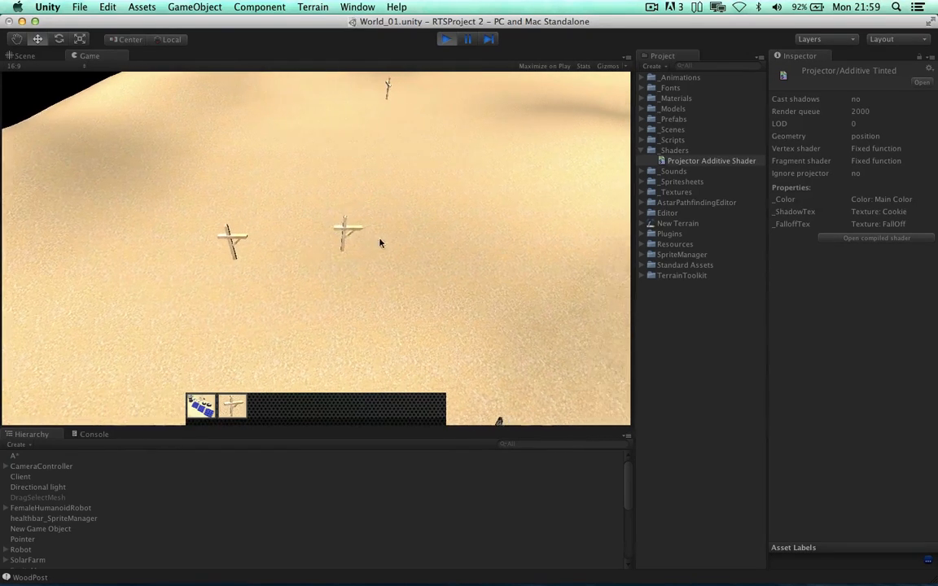
{"action": "left_click", "coordinate": [343, 236]}
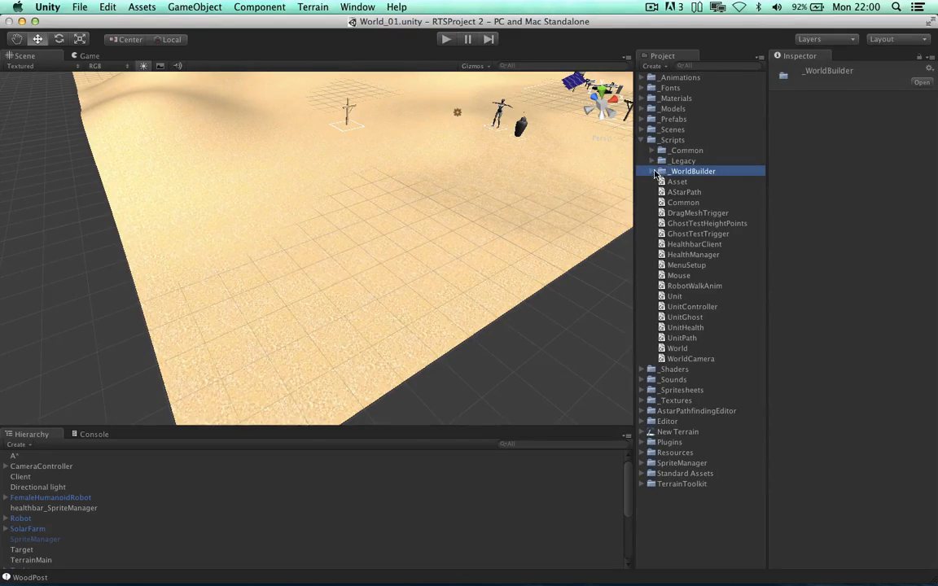
Open World_01.cs and replace the manual array copies in SavePositions with units.ToArray().
{"action": "double_click", "coordinate": [692, 171]}
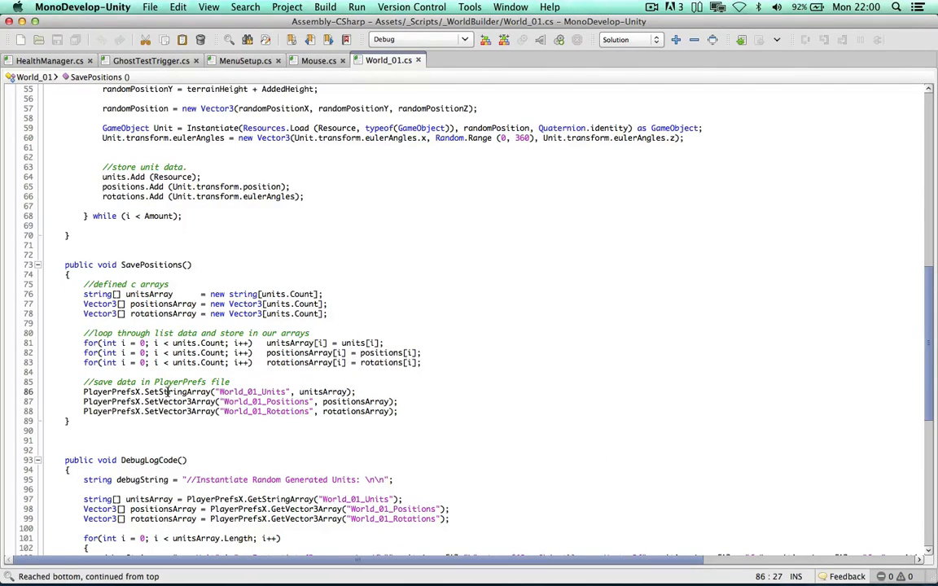
{"action": "double_click", "coordinate": [178, 391]}
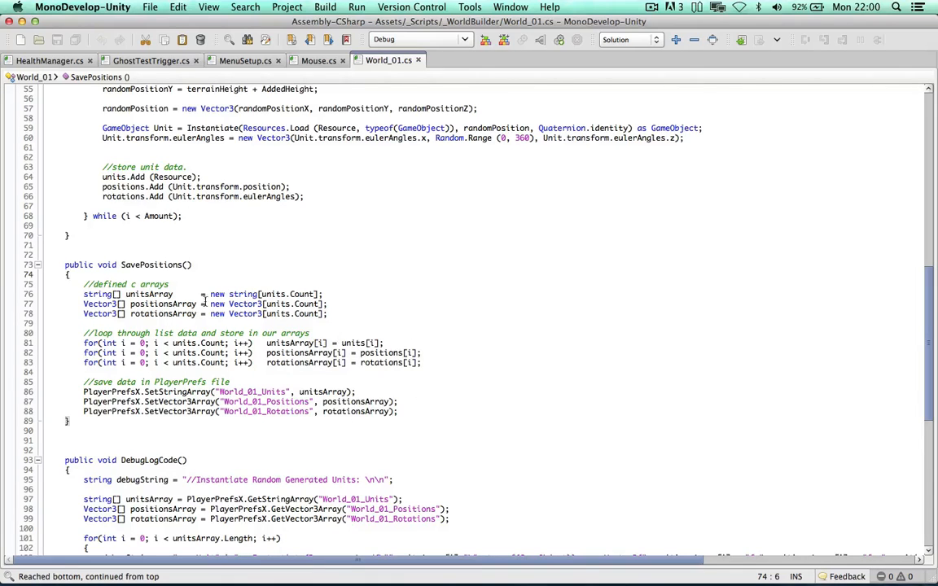
{"action": "scroll", "scroll_direction": "down", "scroll_amount": 3}
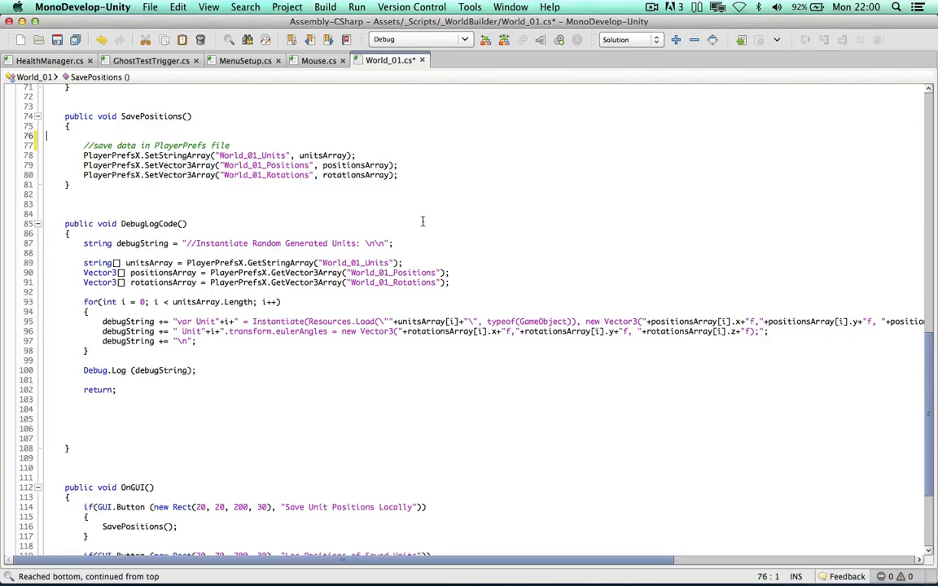
{"action": "mouse_move", "coordinate": [288, 146]}
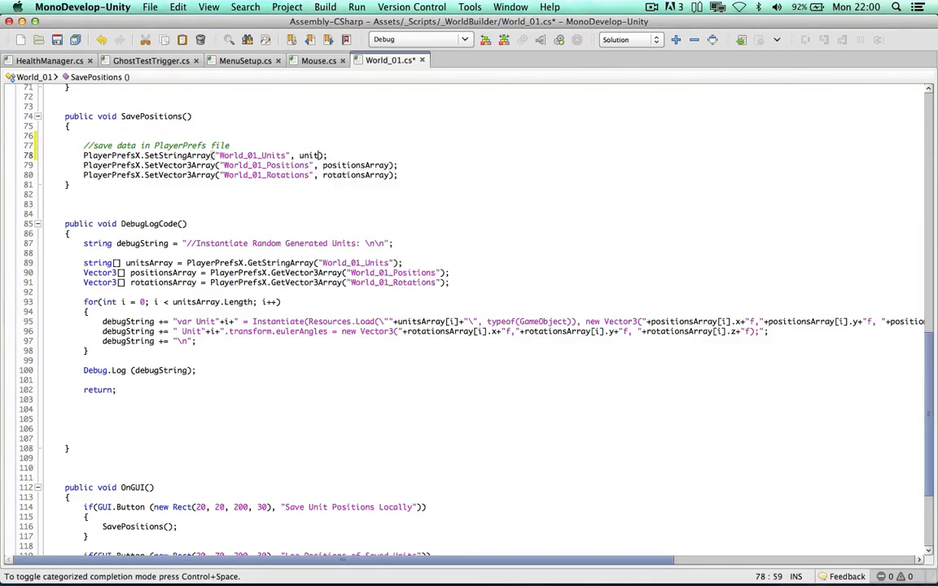
{"action": "type", "text": "s.ToArray("}
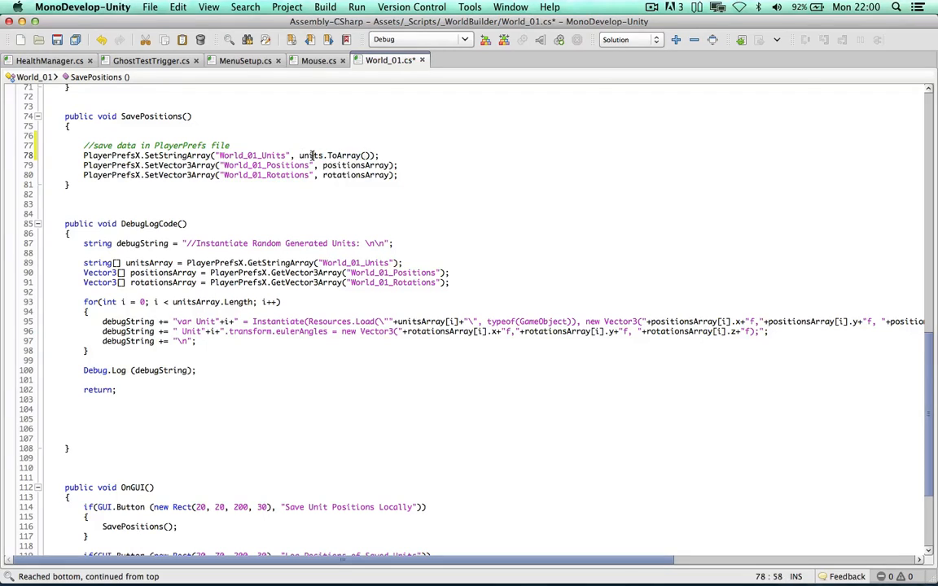
Pass positions.ToArray() and rotations.ToArray() to the save call, then return to Unity.
{"action": "double_click", "coordinate": [355, 165]}
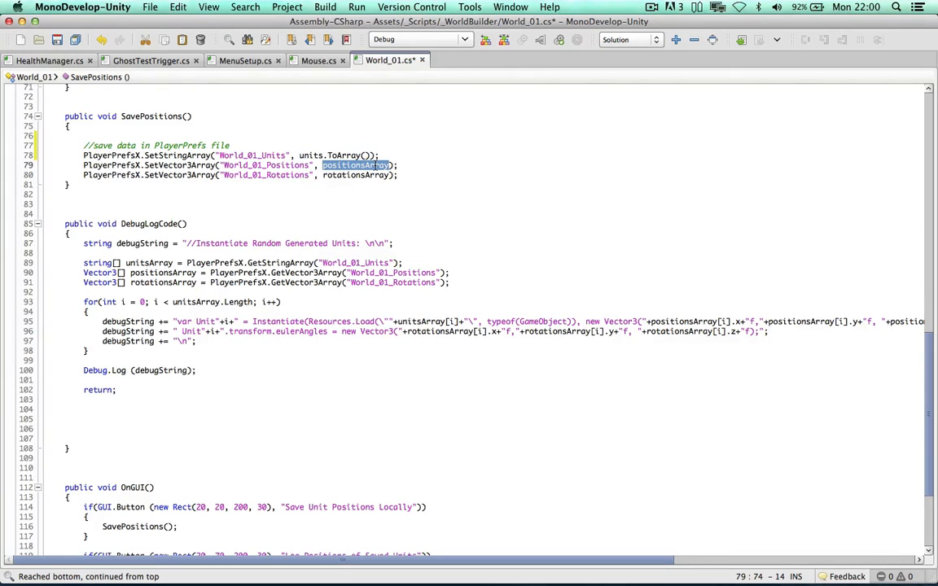
{"action": "type", "text": "posi"}
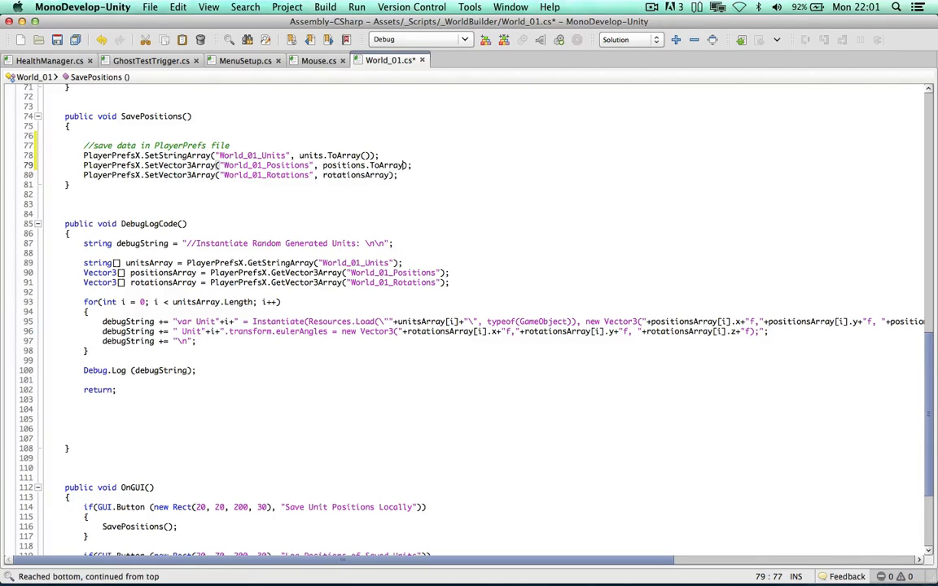
{"action": "type", "text": "rot"}
{"action": "type", "text": "()"}
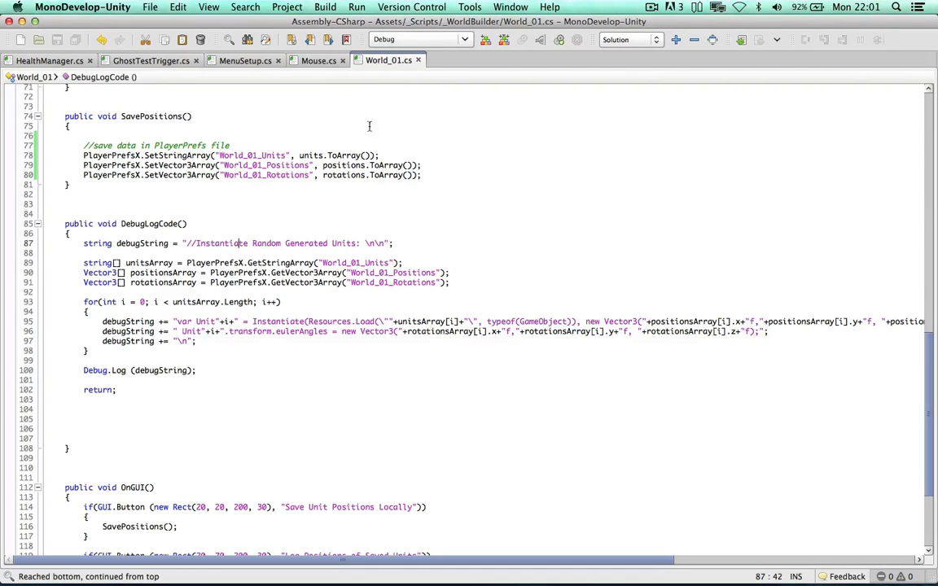
{"action": "left_click", "coordinate": [319, 60]}
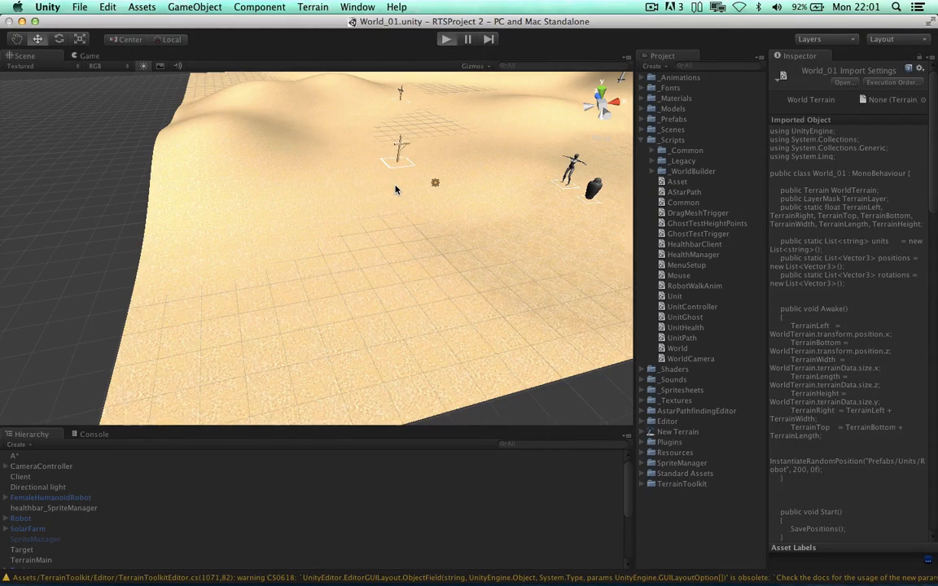
Play World_01 and inspect the spawned solar farms, units and cross-shaped post.
{"action": "left_click", "coordinate": [445, 39]}
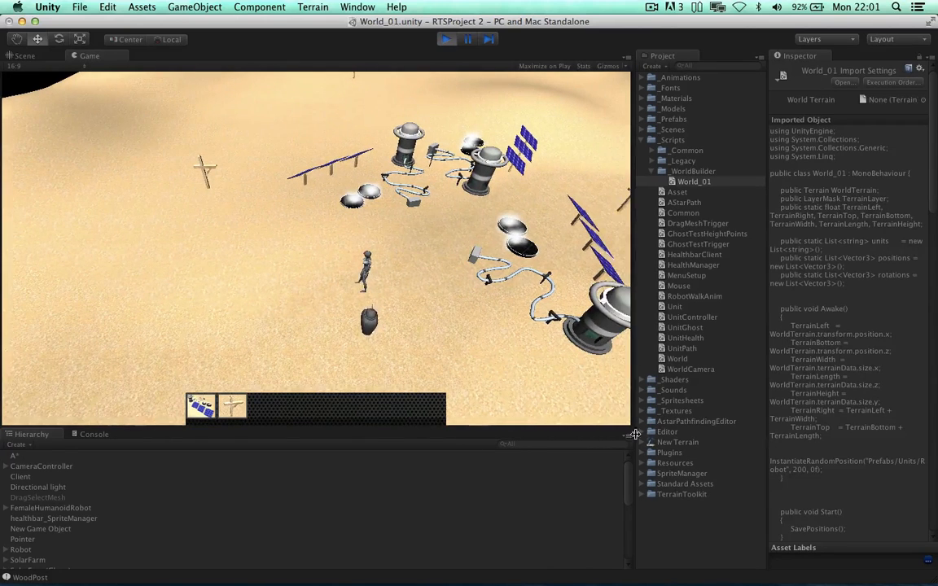
{"action": "left_click", "coordinate": [693, 180]}
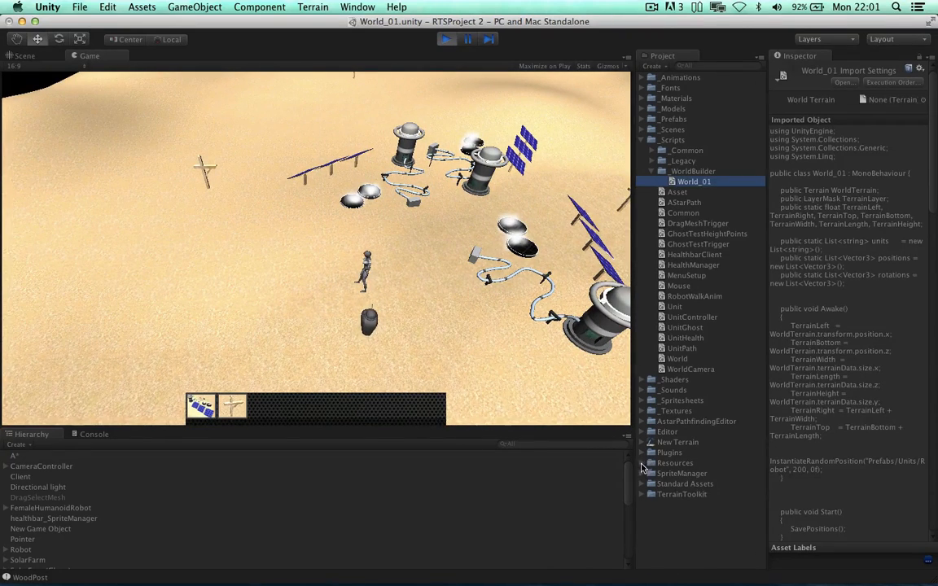